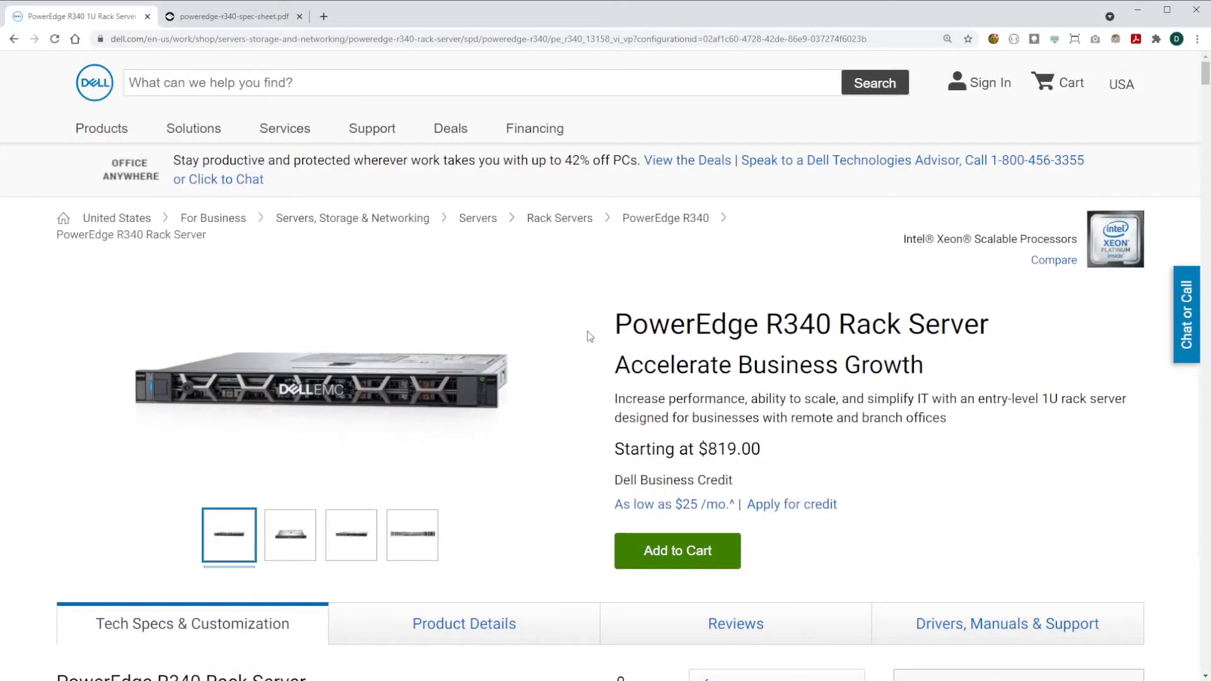
- Select the 3.5" chassis with up to 4 hot-plug hard drives under Chassis
scroll("down", 3)
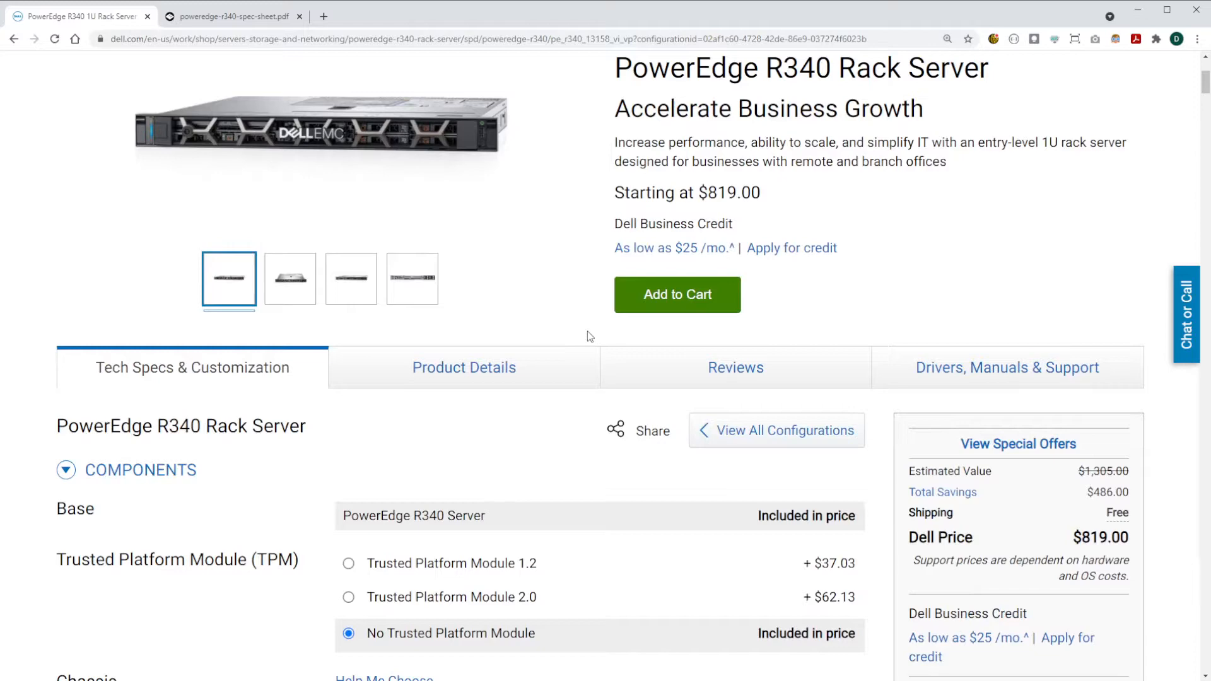
scroll("down", 3)
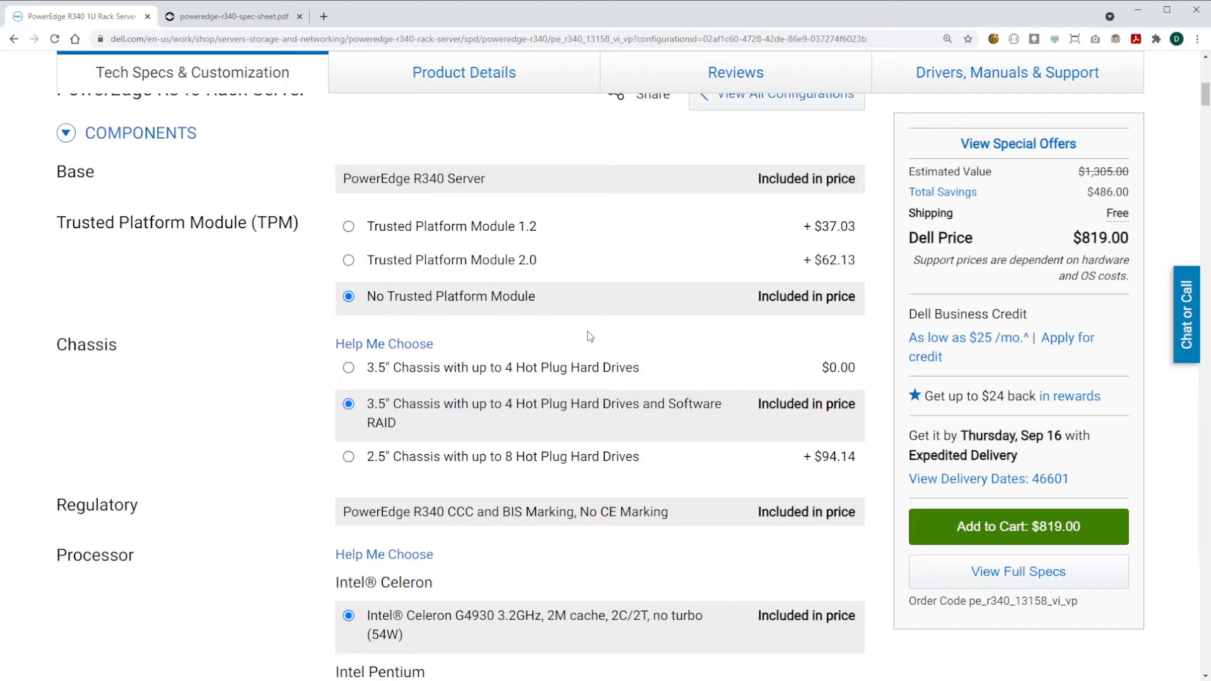
left_click(348, 368)
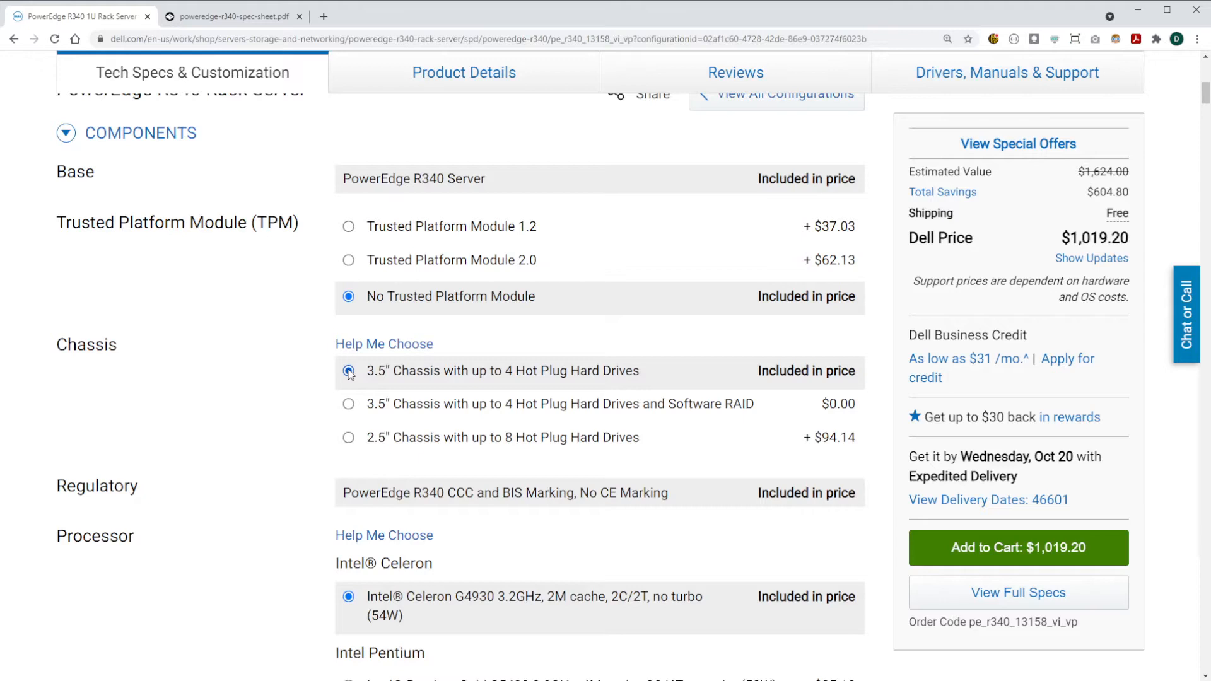
scroll("down", 3)
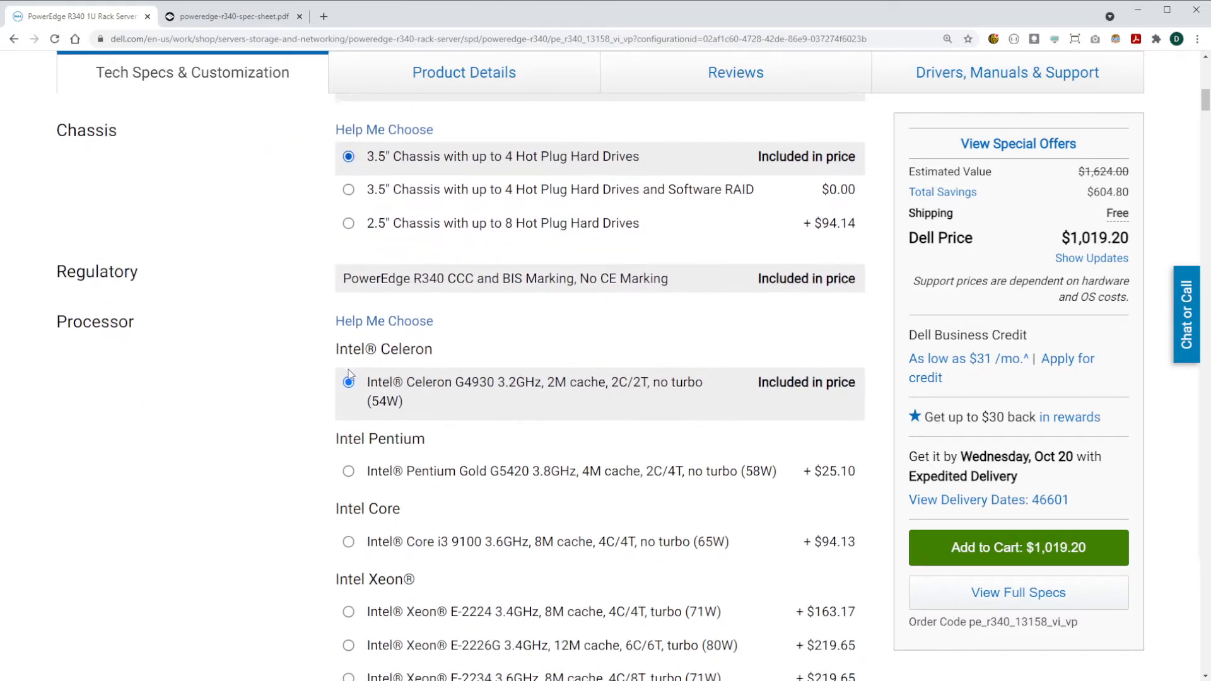
- Select the Intel Xeon E-2226G 3.4GHz processor in the Processor section
scroll("down", 3)
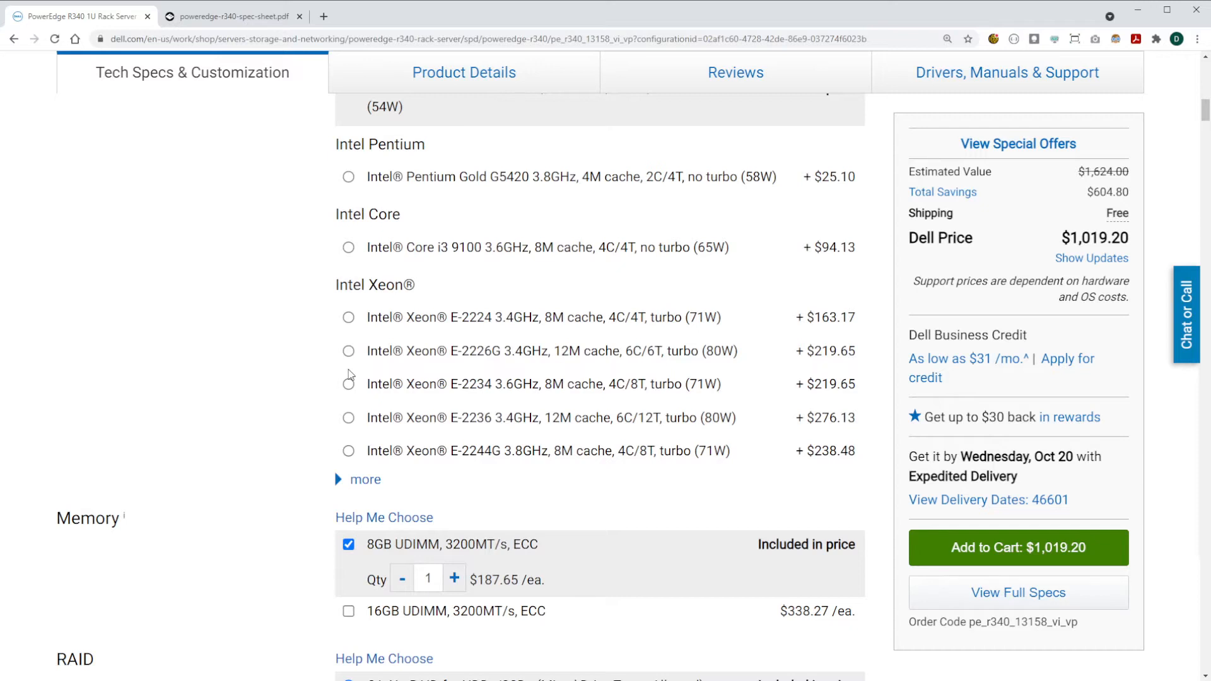
mouse_move(438, 362)
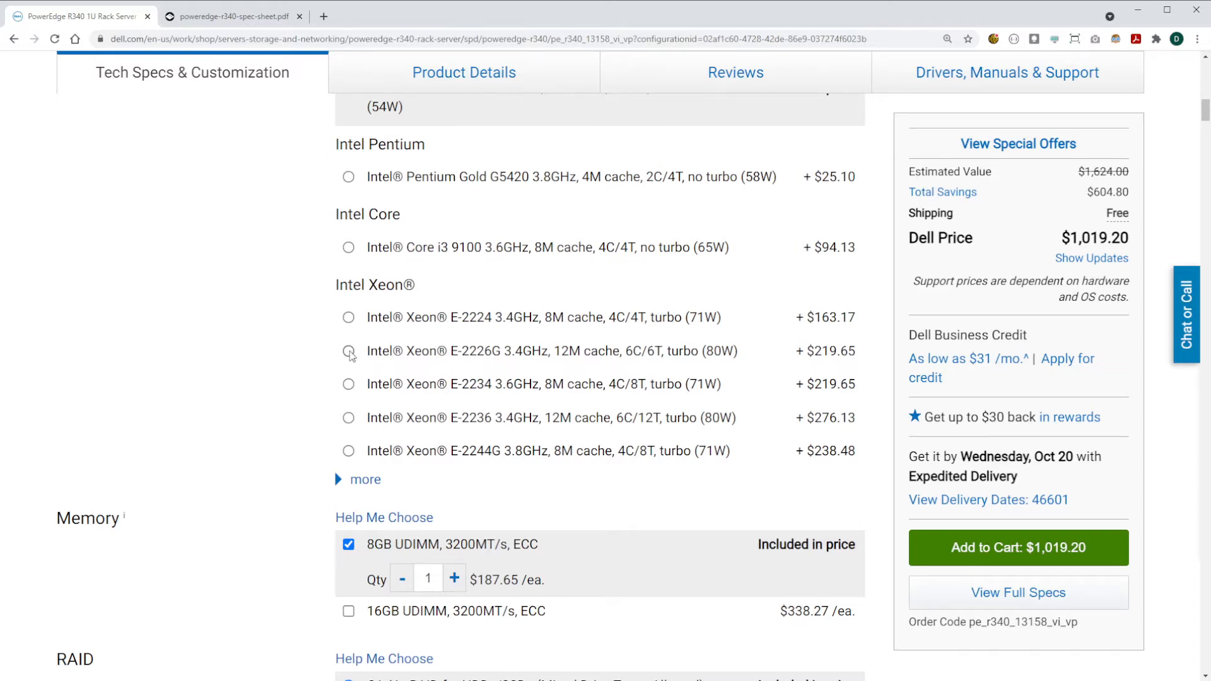
left_click(348, 351)
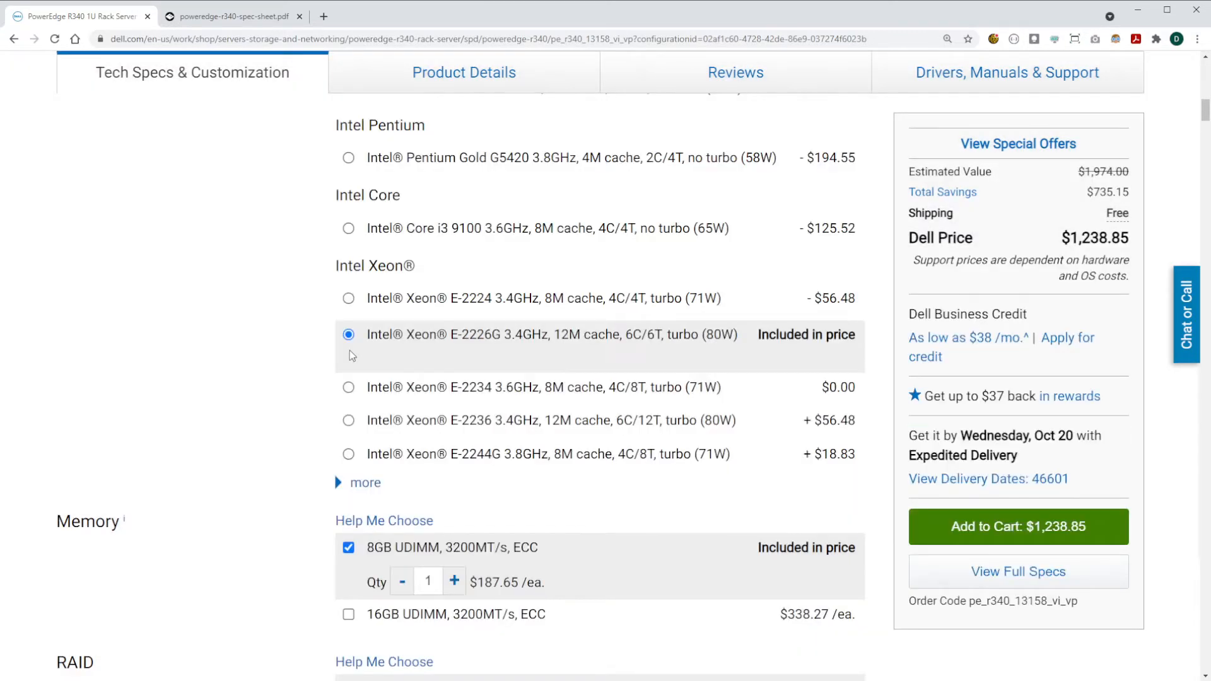
- Highlight '4 x DDR4 DIMM slots' in the R340 spec sheet
scroll("down", 3)
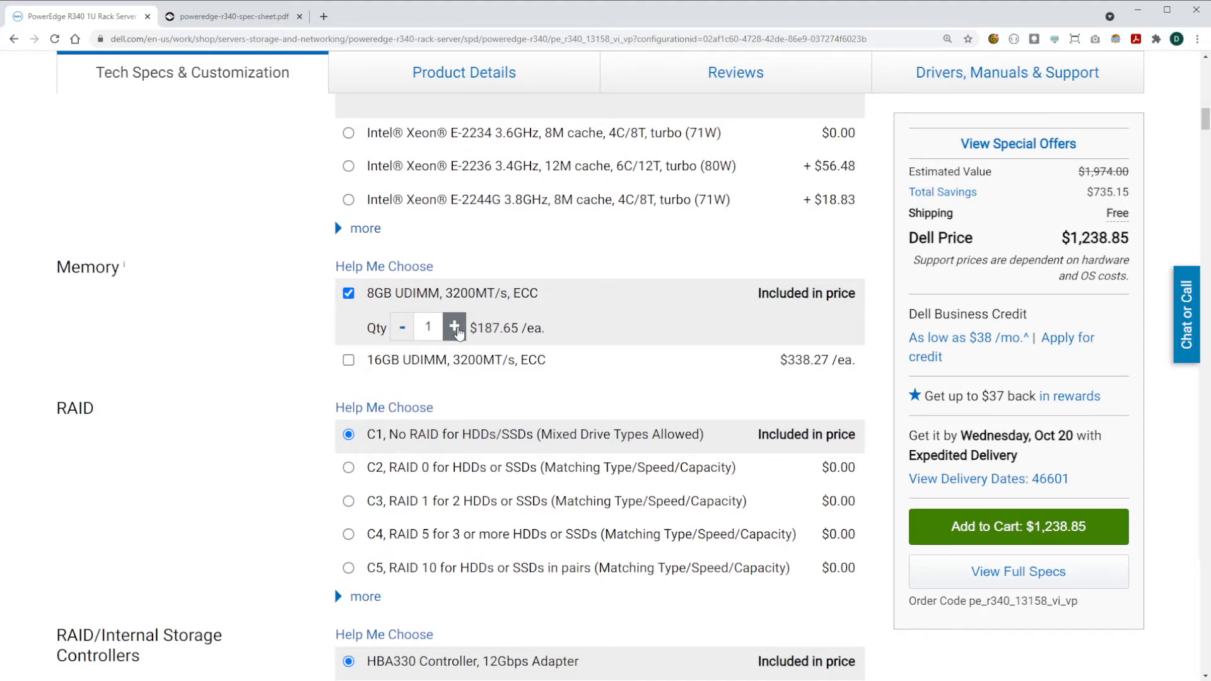
left_click(236, 16)
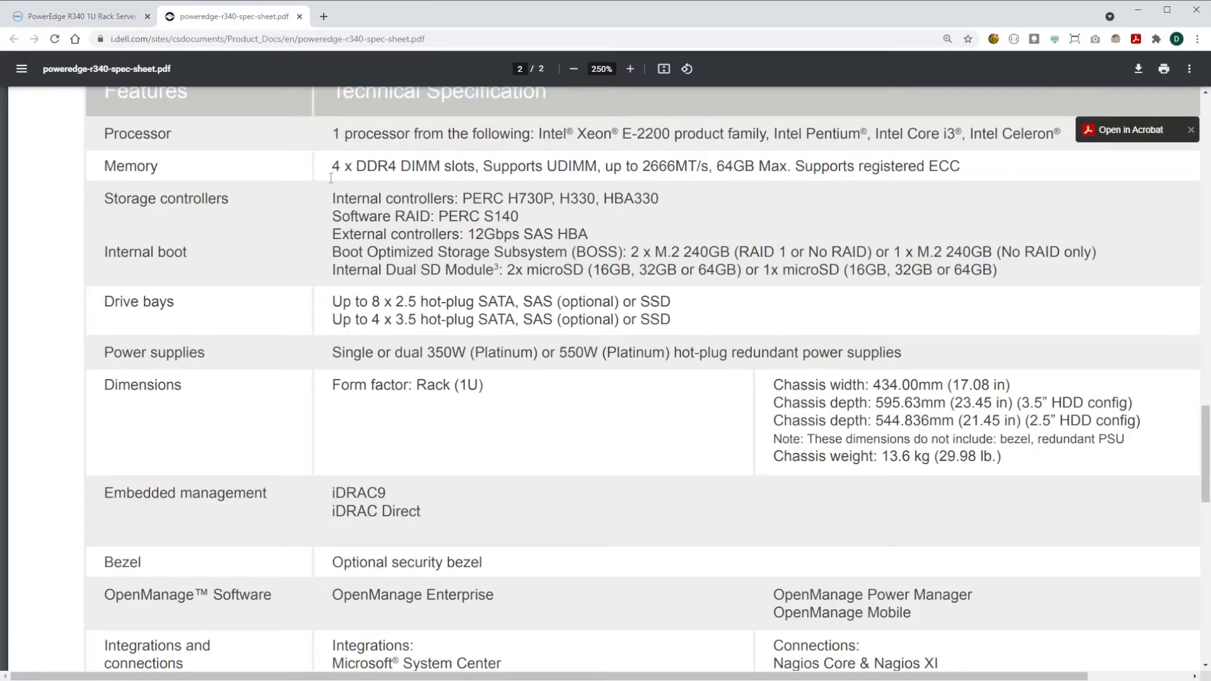
left_click_drag(331, 166, 471, 166)
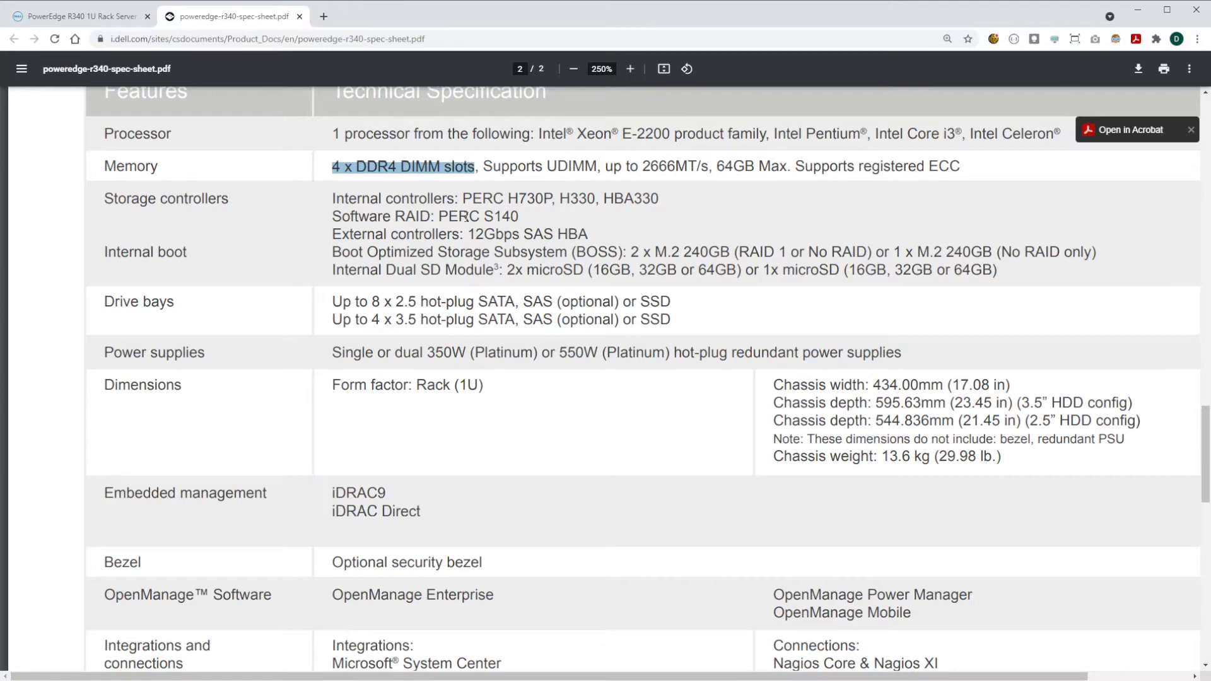
mouse_move(299, 213)
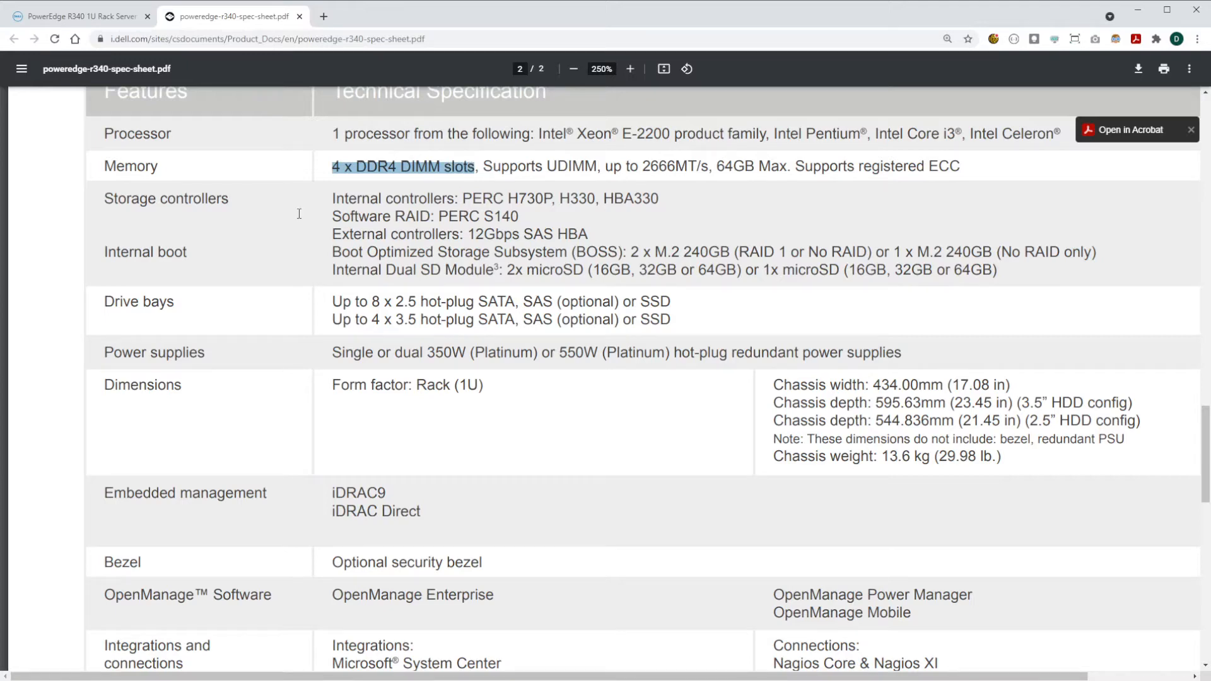
- Back in the configurator, raise the 8GB UDIMM quantity to four
left_click(82, 15)
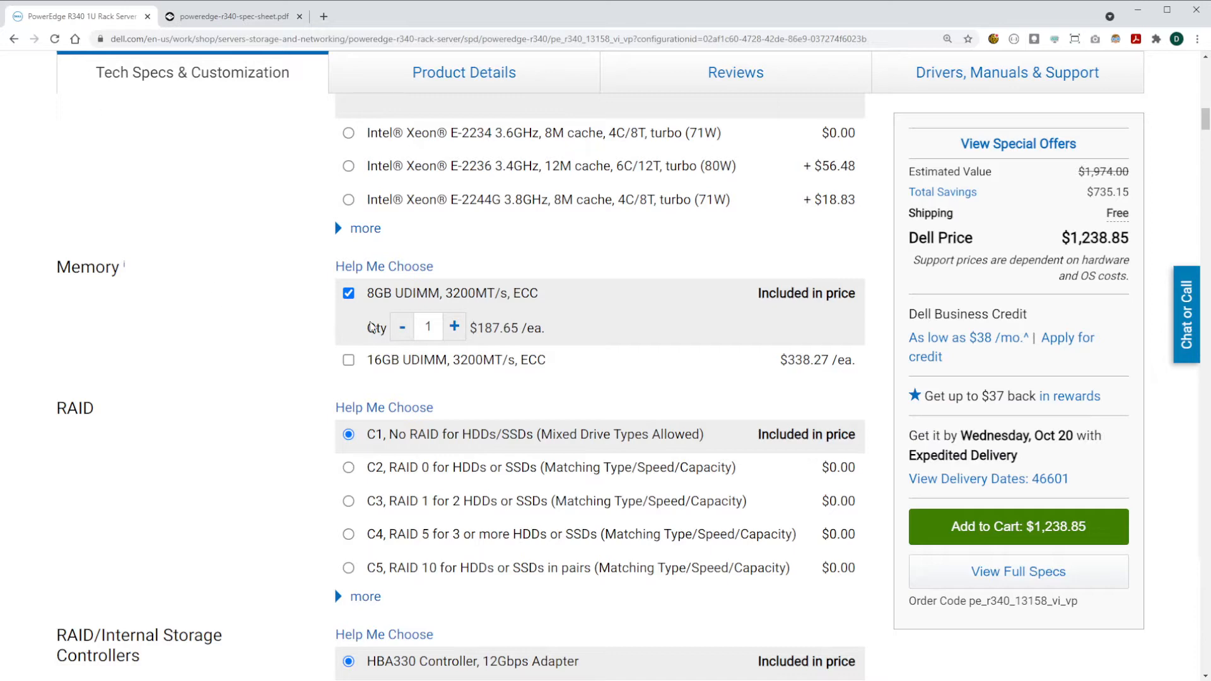
left_click(454, 327)
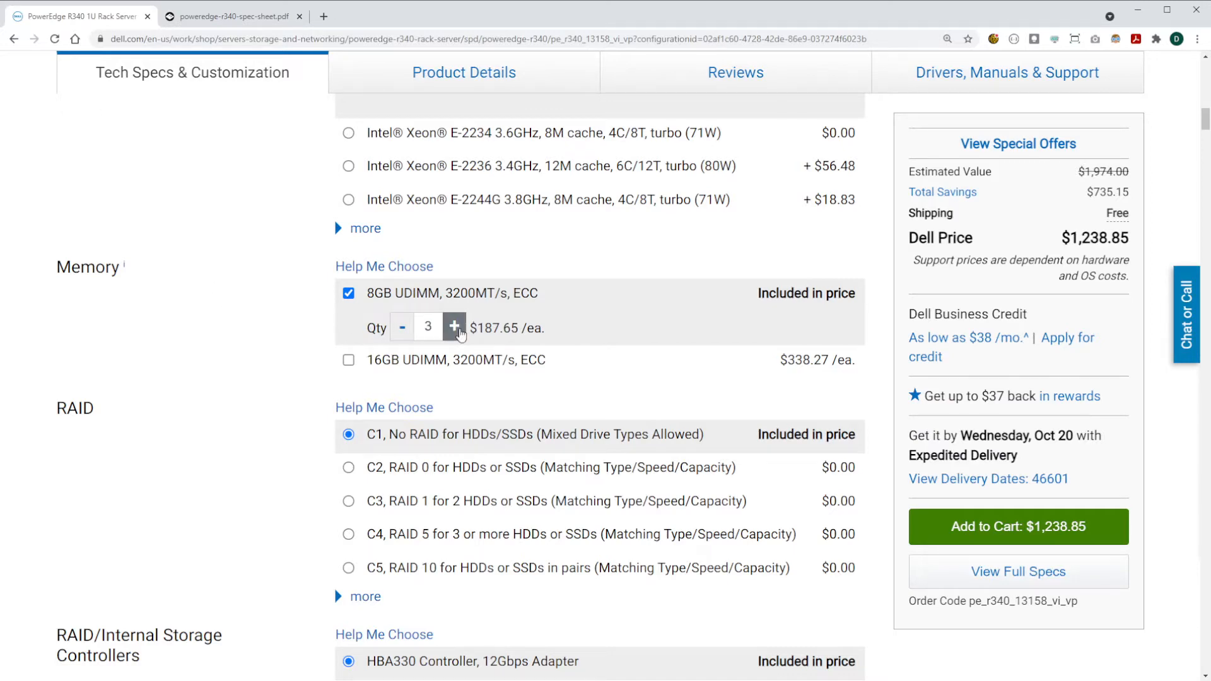
left_click(453, 327)
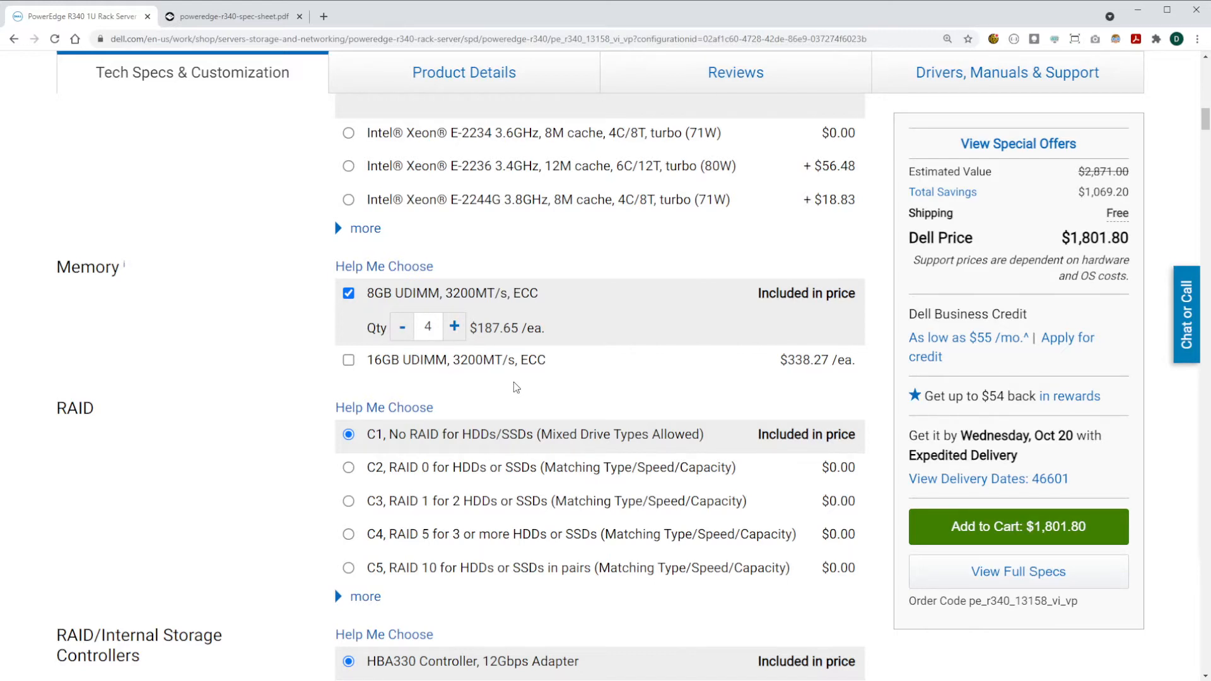
mouse_move(500, 389)
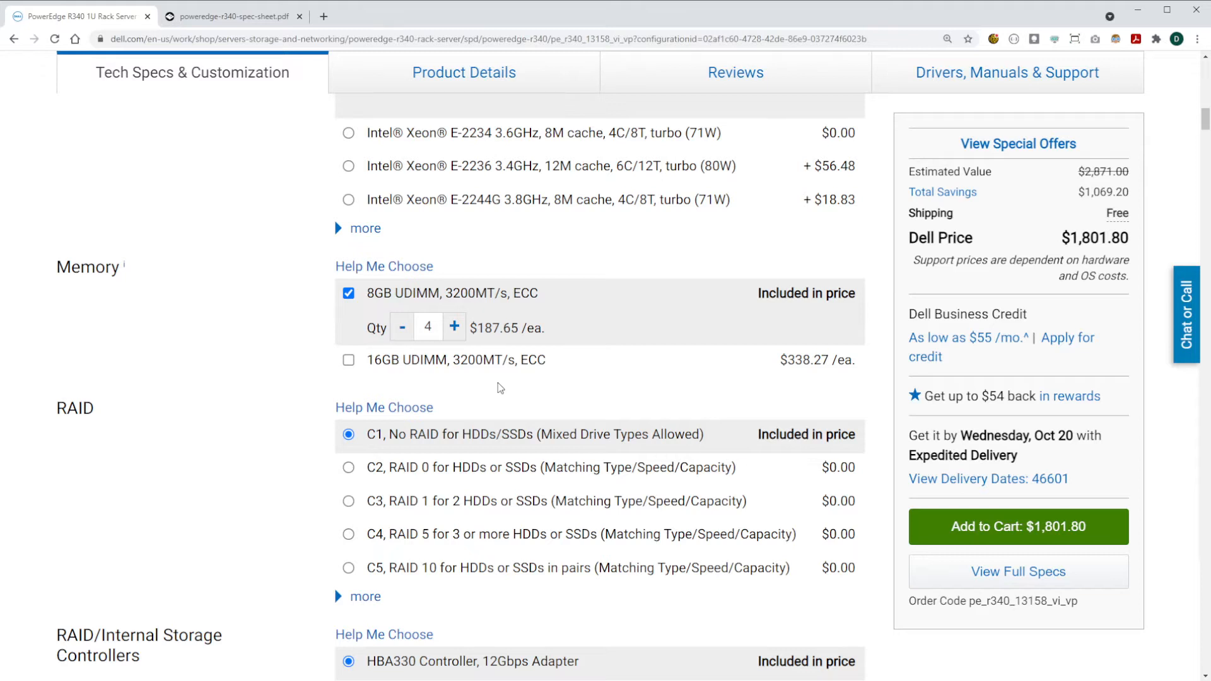
- Choose 'C5, RAID 10' and the PERC H730P 2Gb NV Cache adapter controller
scroll("down", 3)
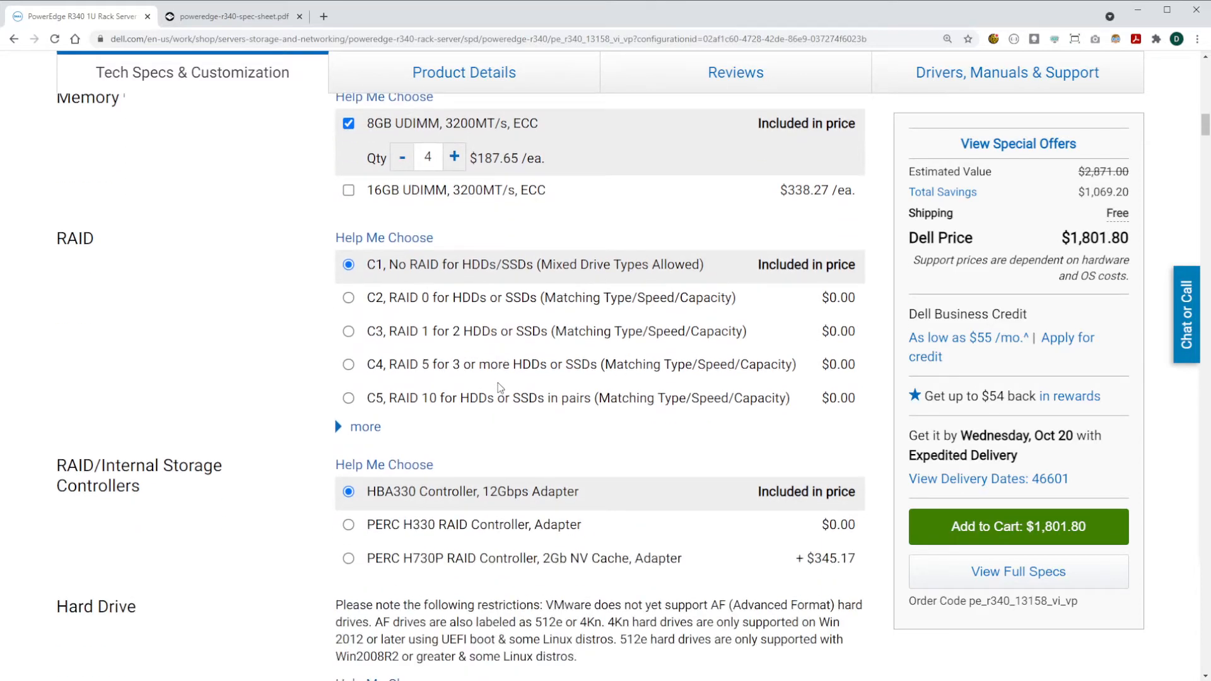
mouse_move(523, 403)
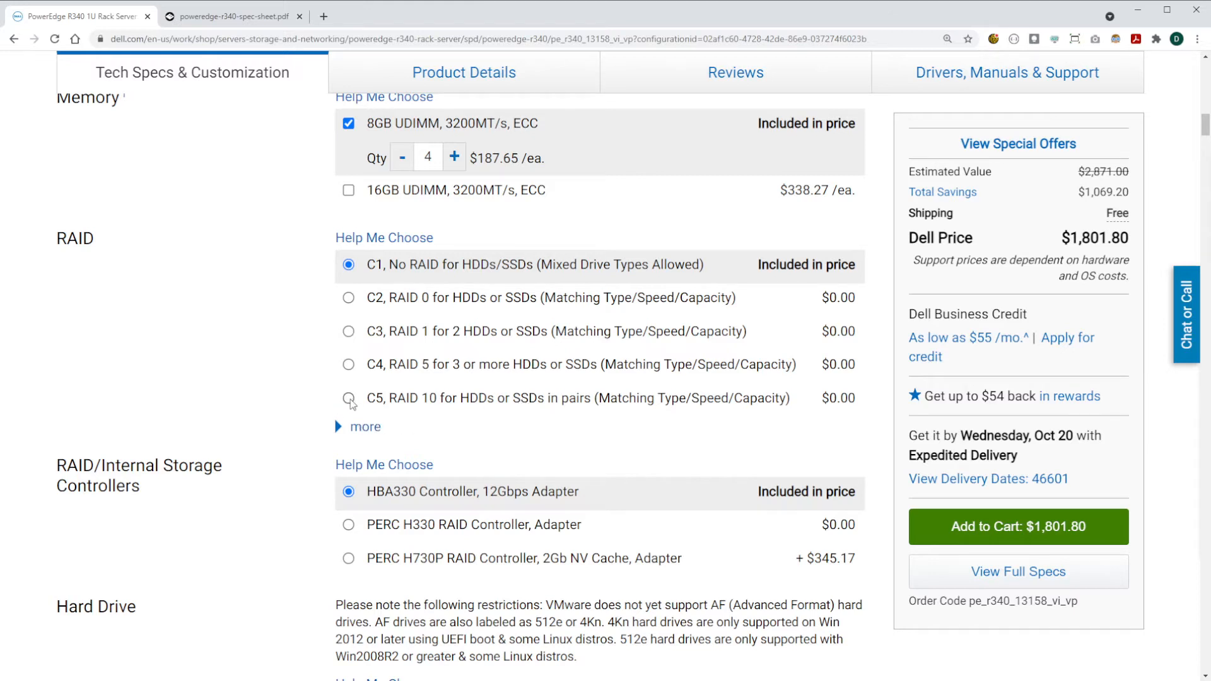
left_click(349, 399)
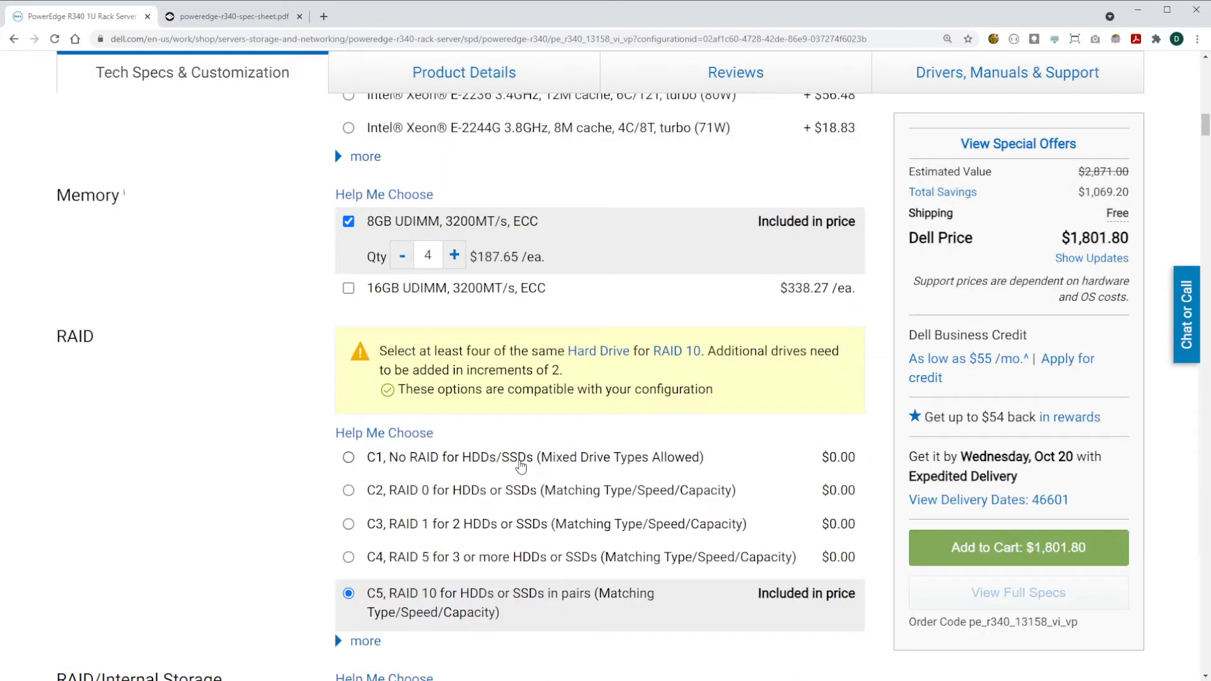
scroll("down", 3)
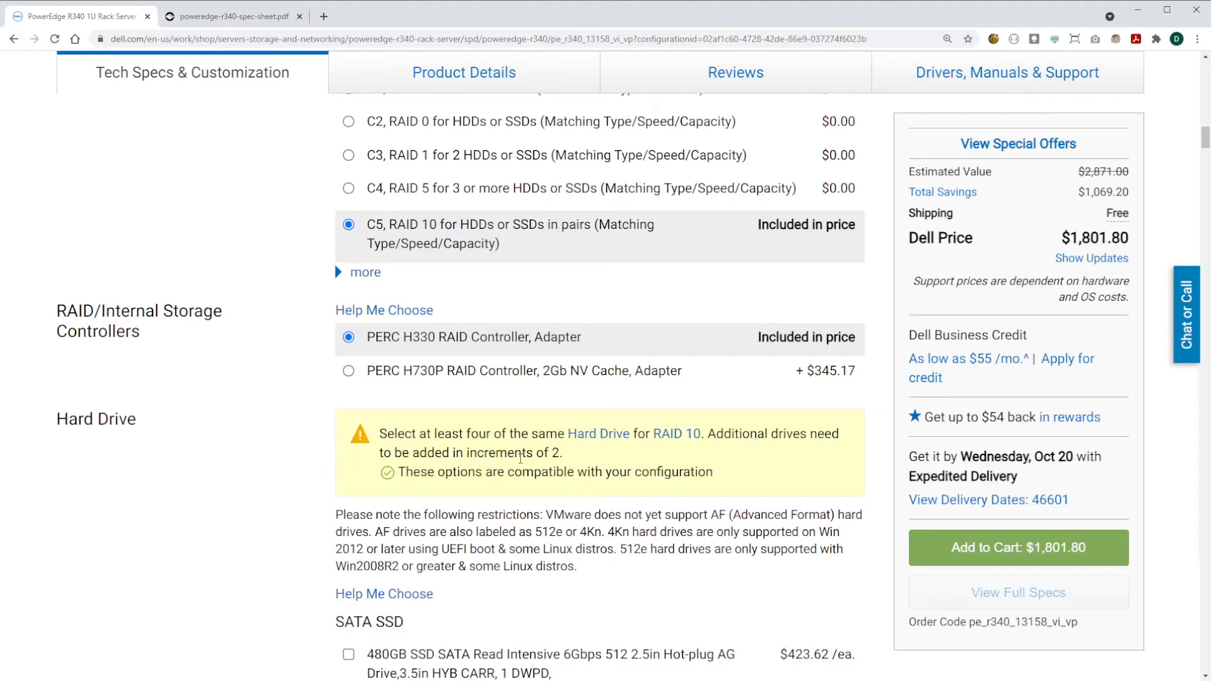
scroll("down", 3)
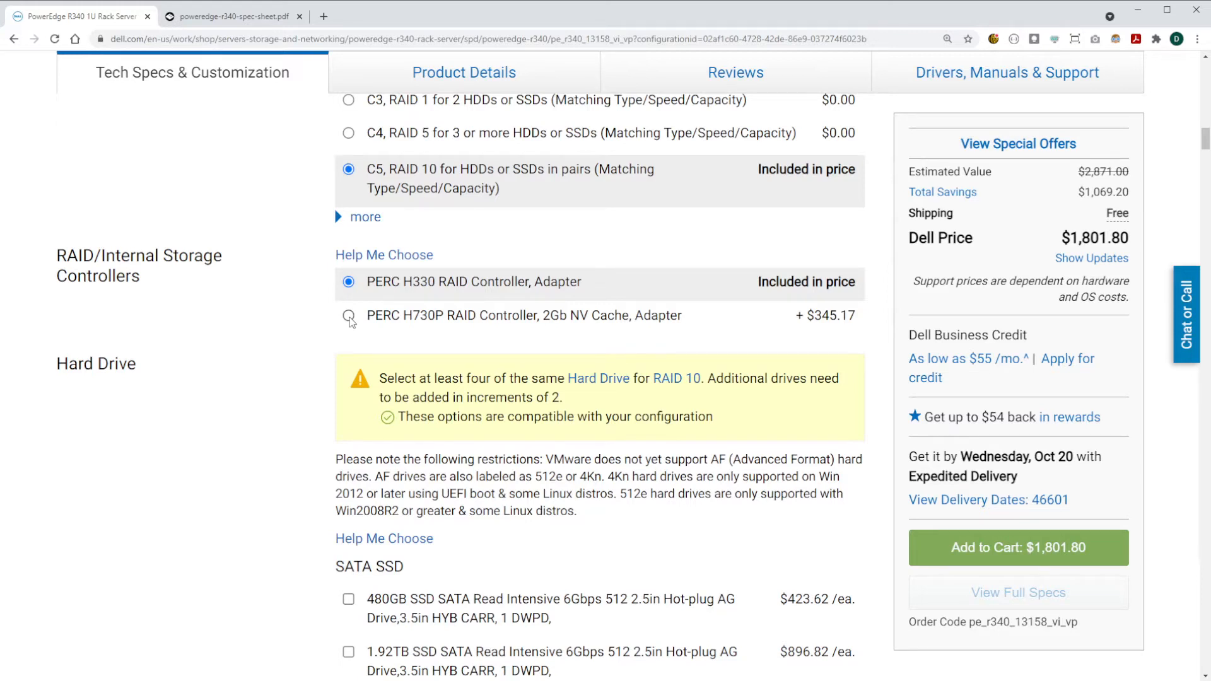
left_click(348, 315)
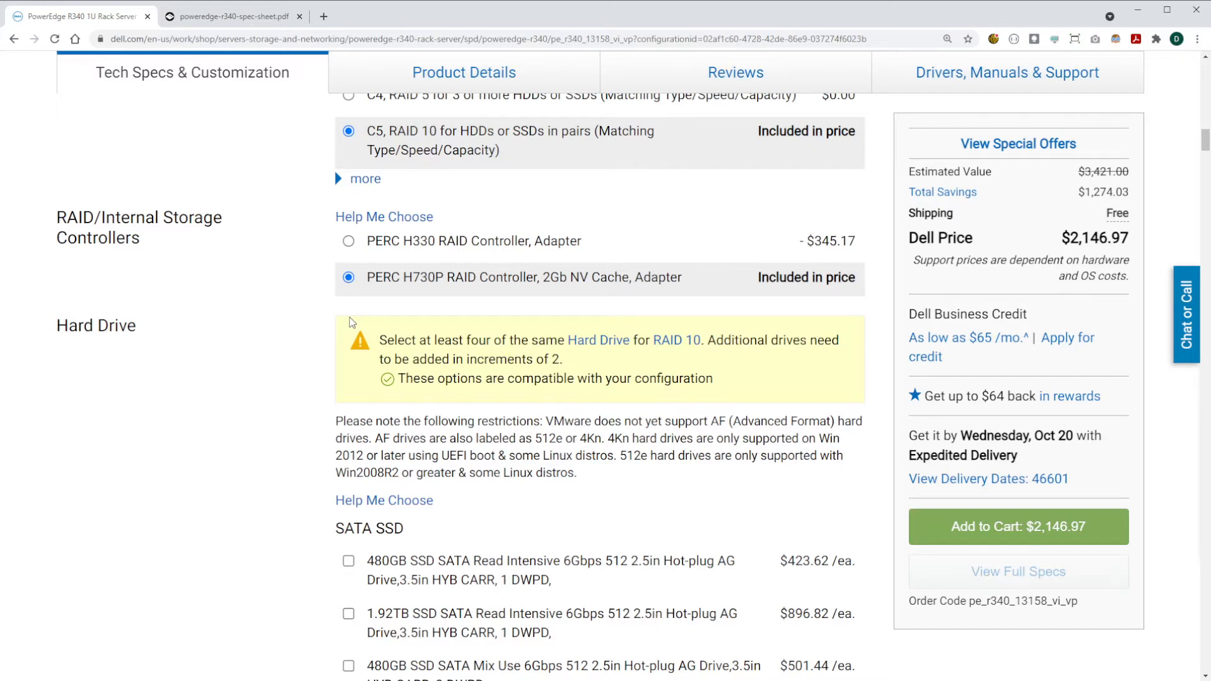
- Select the 4TB 7.2K RPM SATA 6Gbps drive with quantity 4
scroll("down", 3)
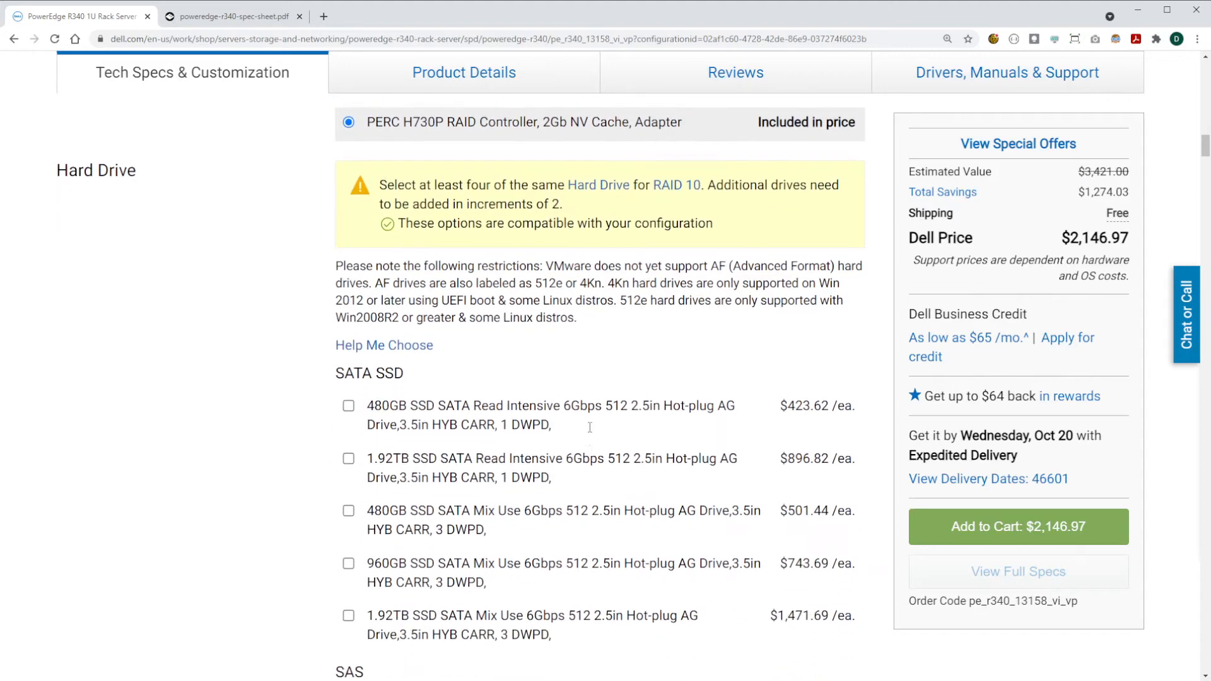
scroll("down", 3)
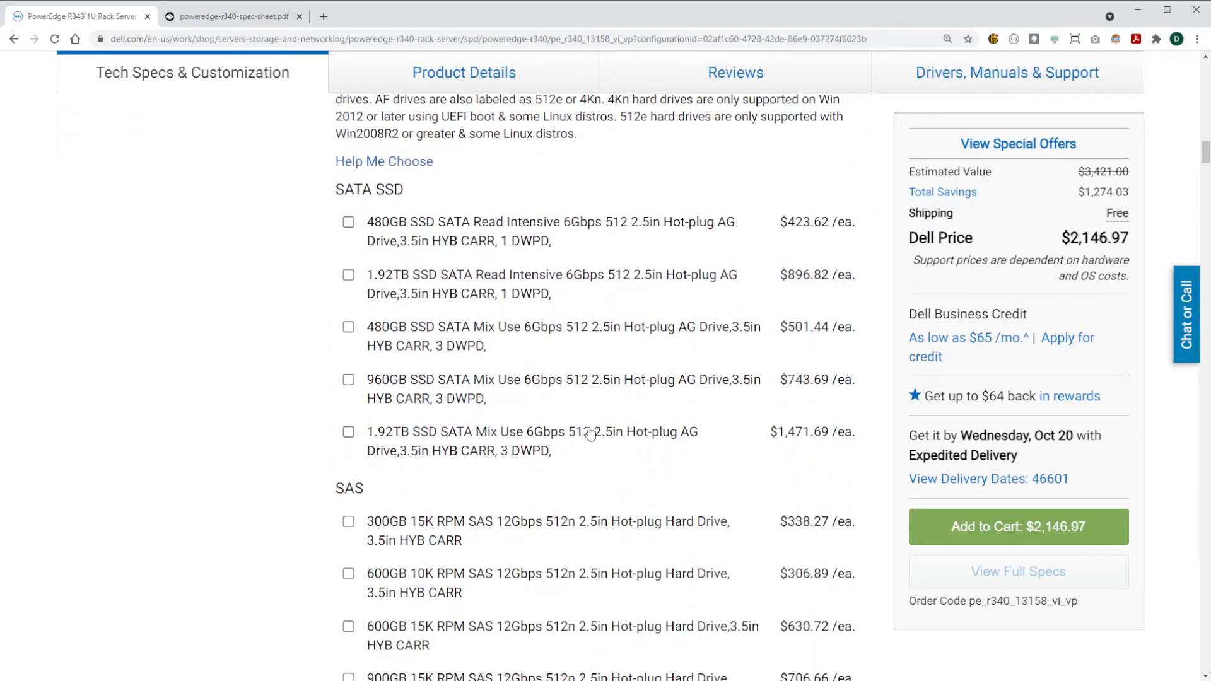
mouse_move(535, 420)
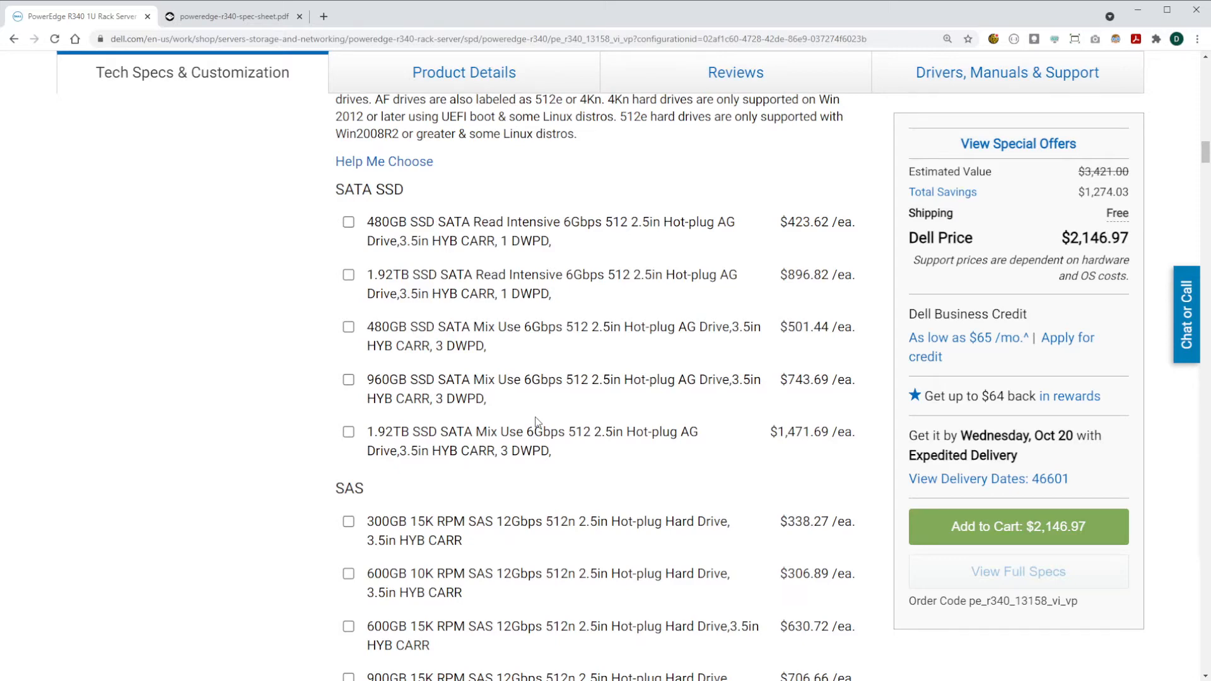
scroll("down", 3)
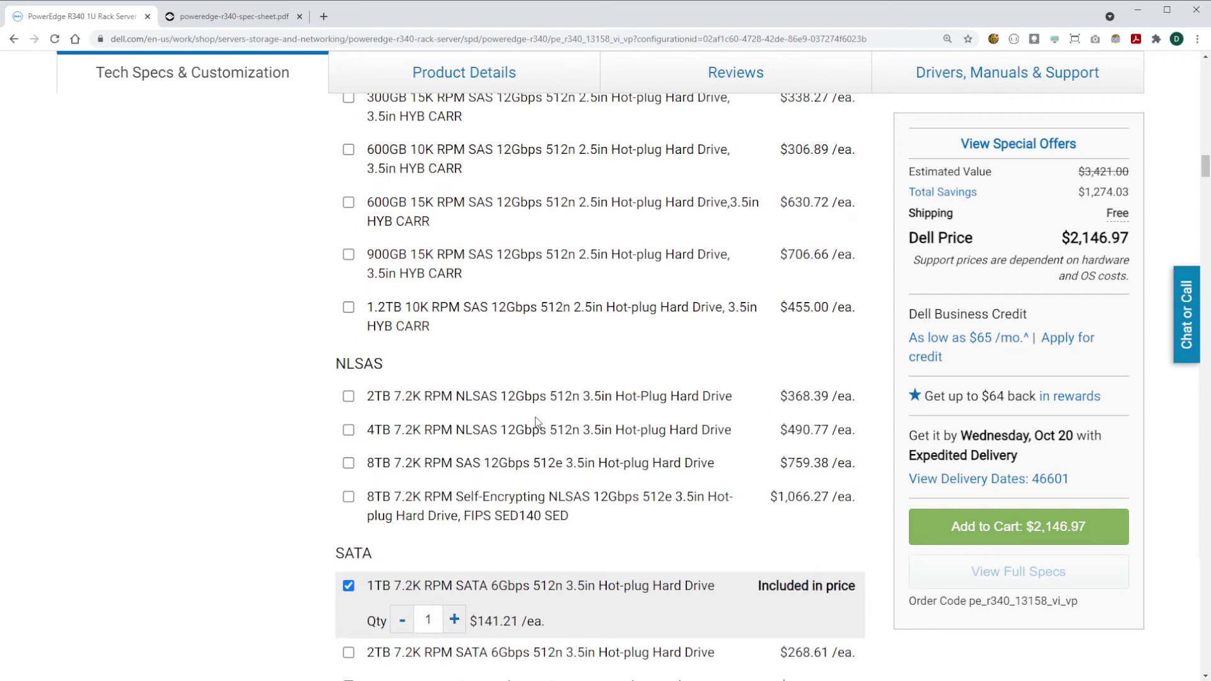
scroll("down", 3)
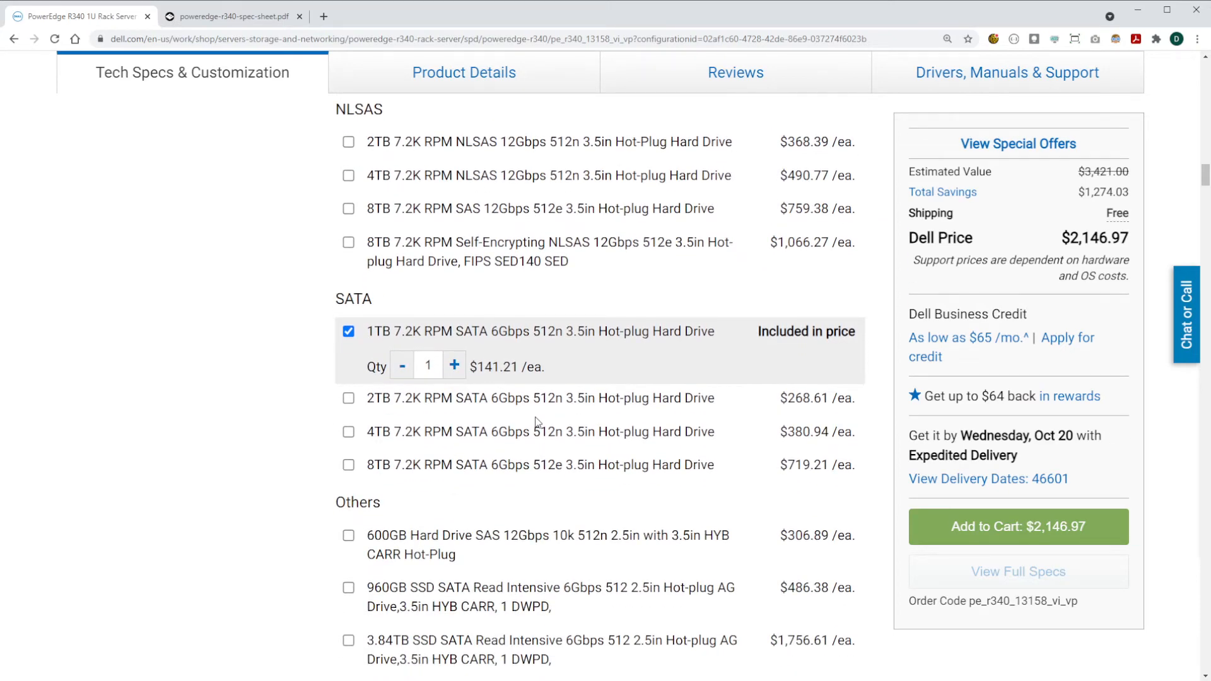
mouse_move(492, 448)
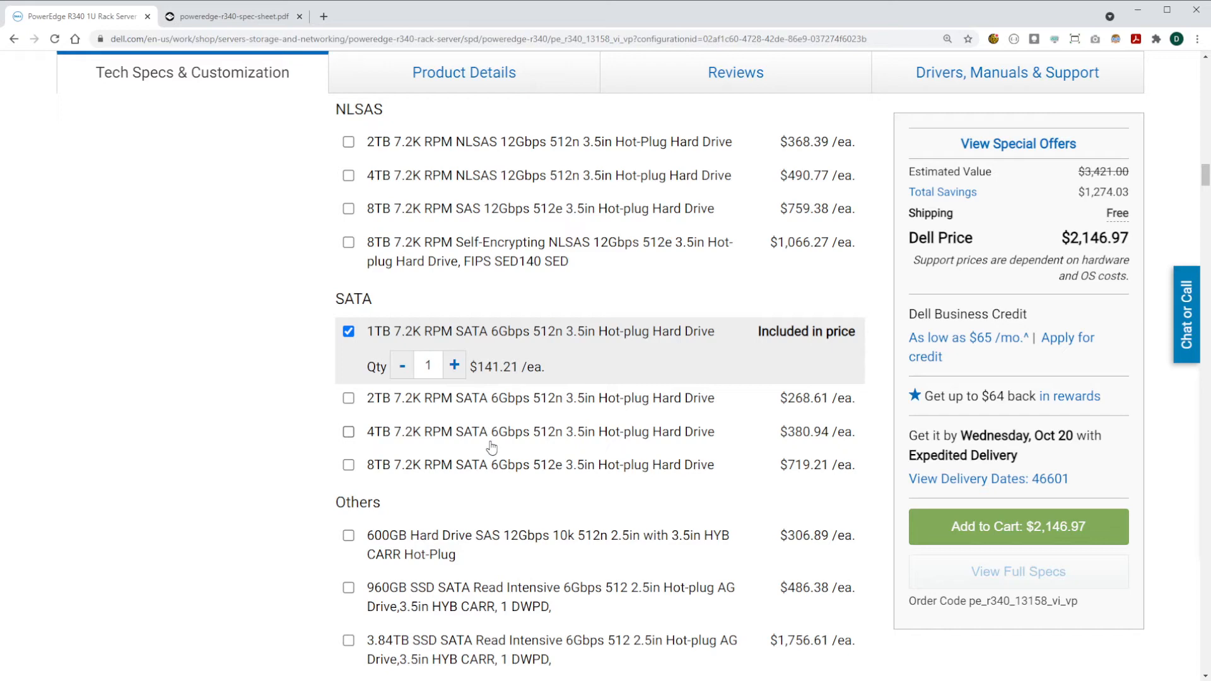
mouse_move(466, 441)
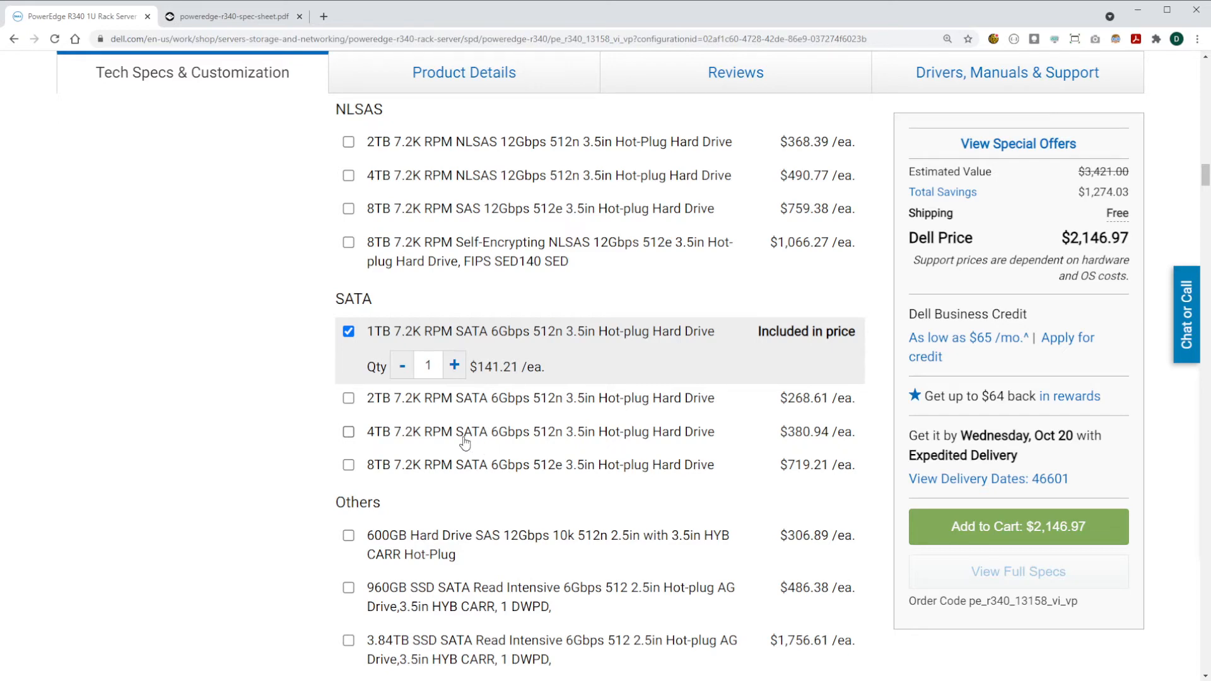
left_click(348, 431)
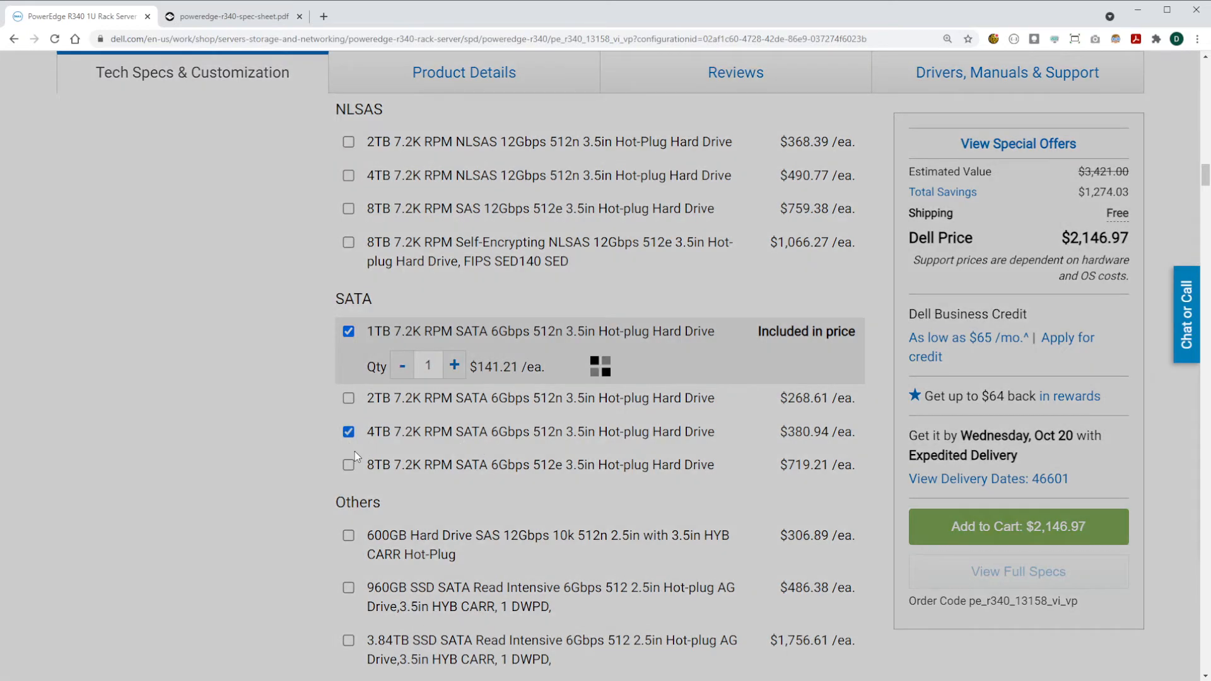
left_click(348, 331)
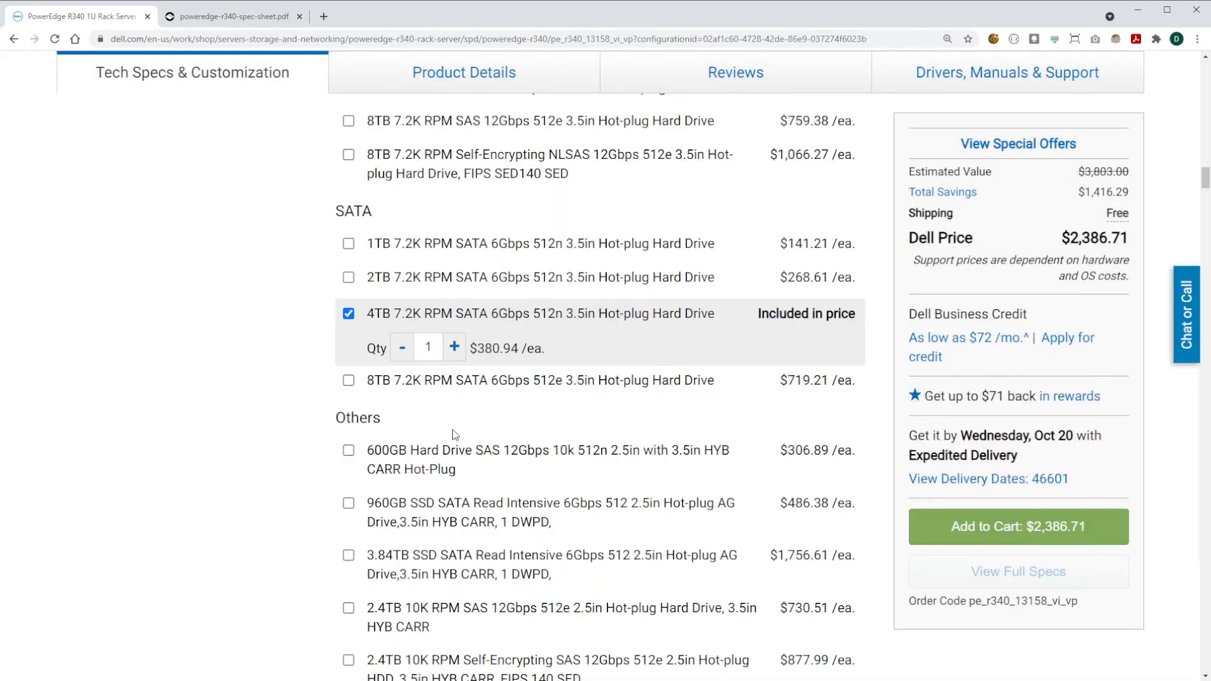
left_click(454, 347)
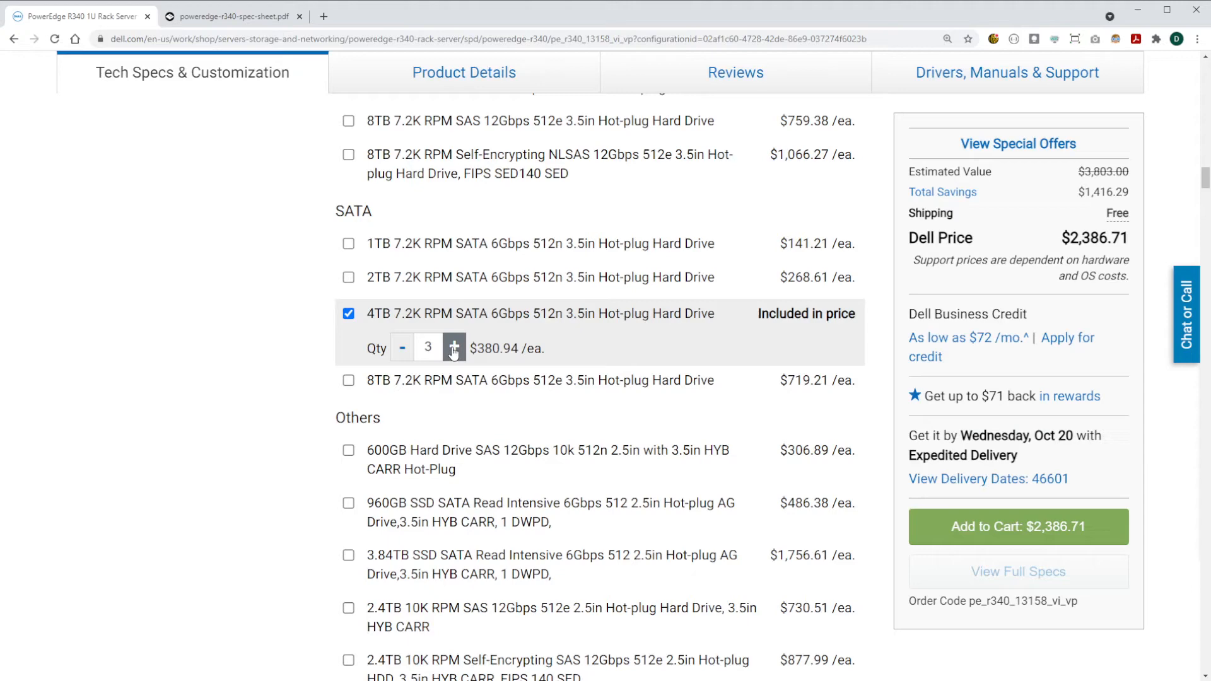
left_click(454, 347)
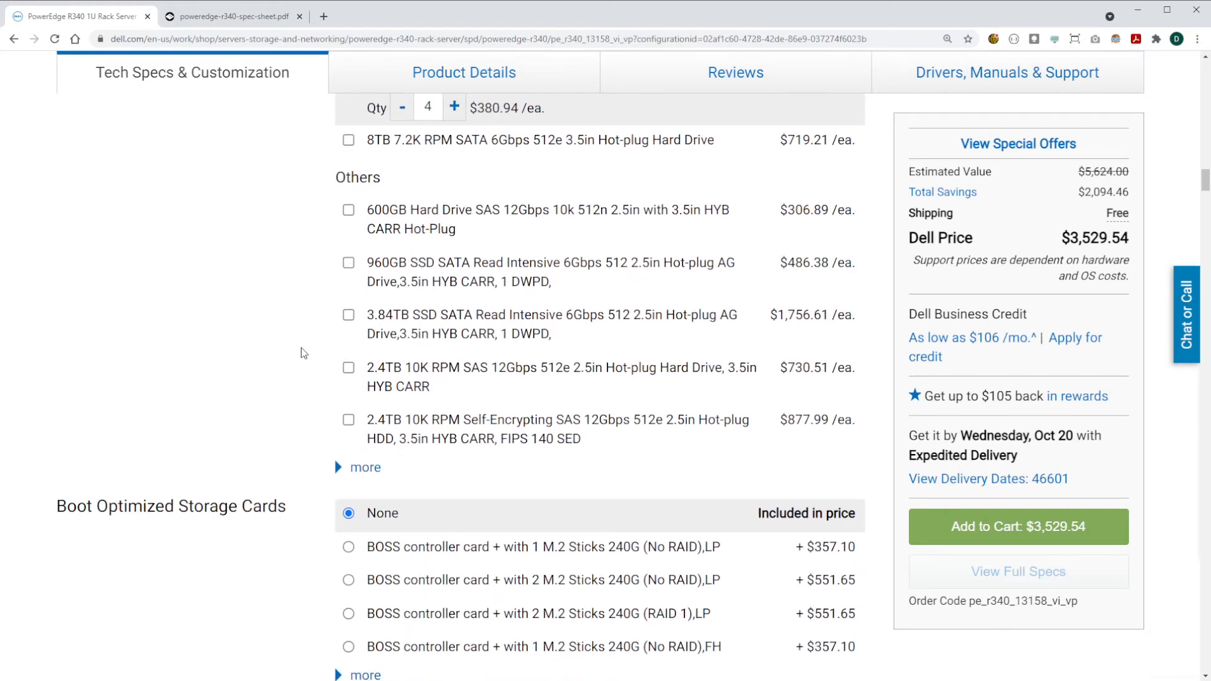
scroll("down", 3)
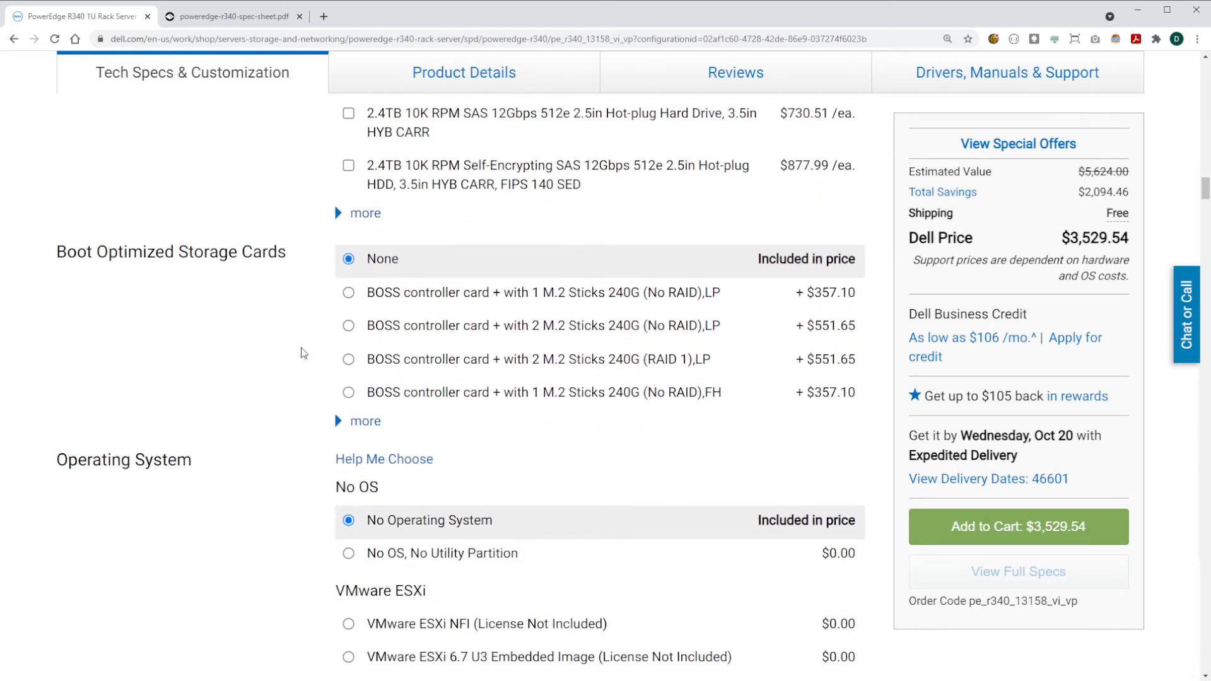
scroll("down", 3)
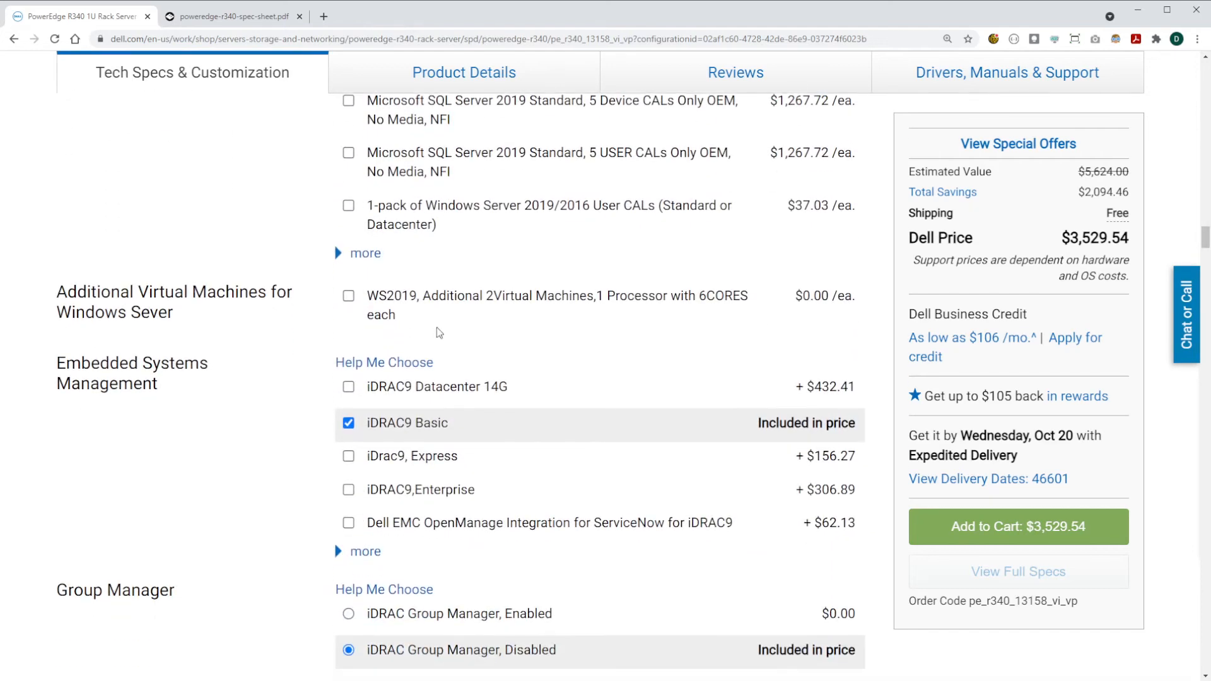
scroll("down", 3)
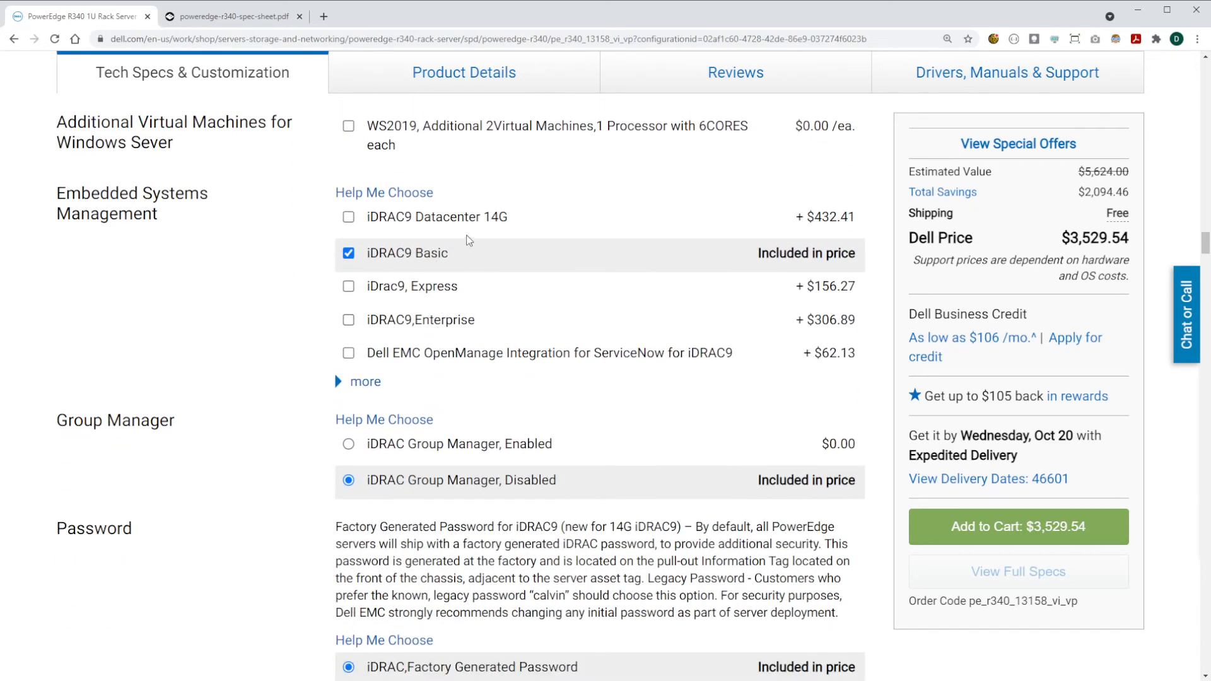
mouse_move(444, 262)
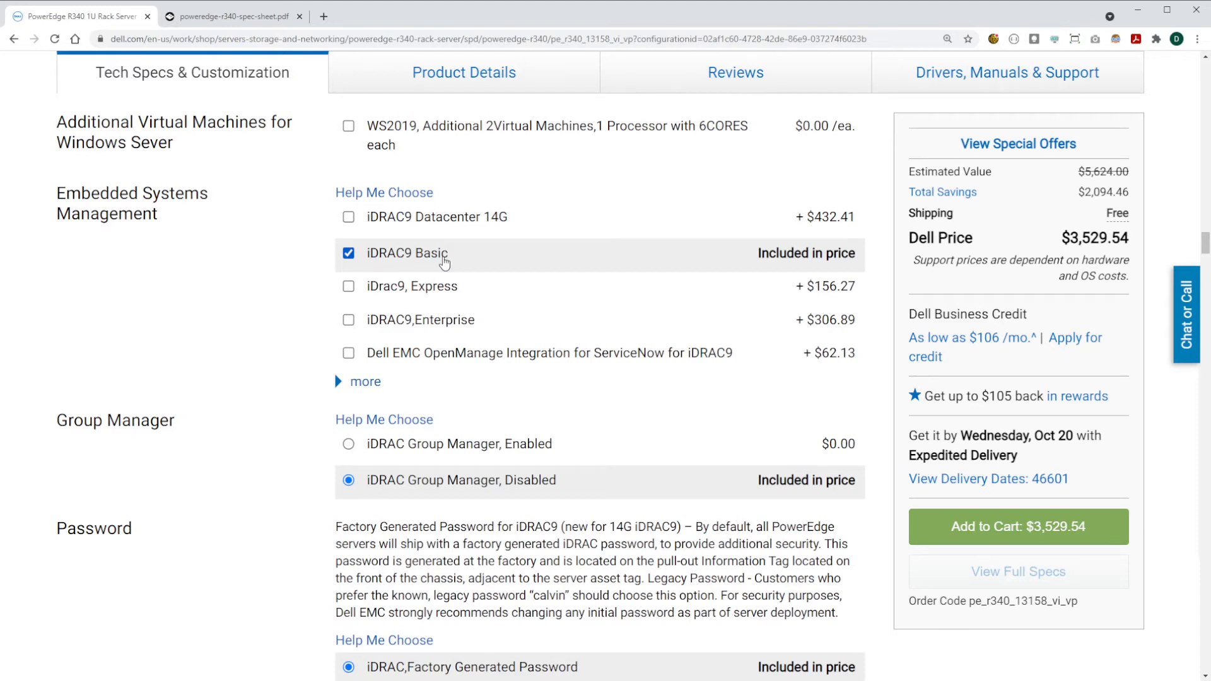
mouse_move(396, 260)
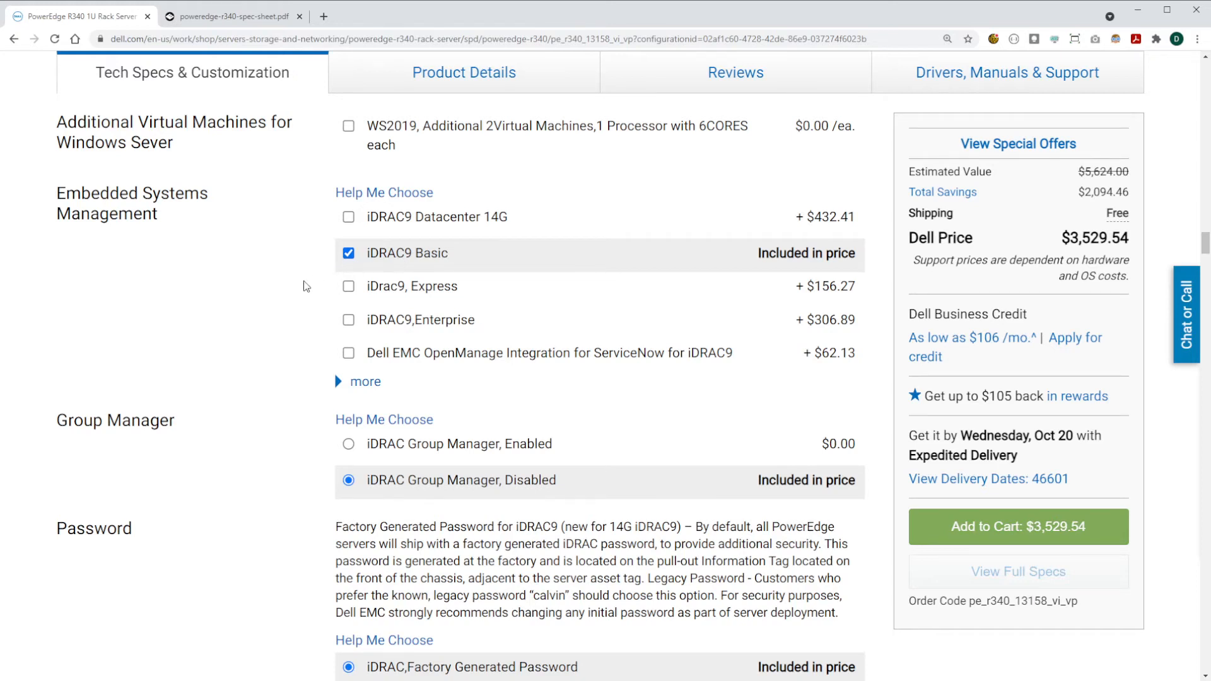
scroll("down", 3)
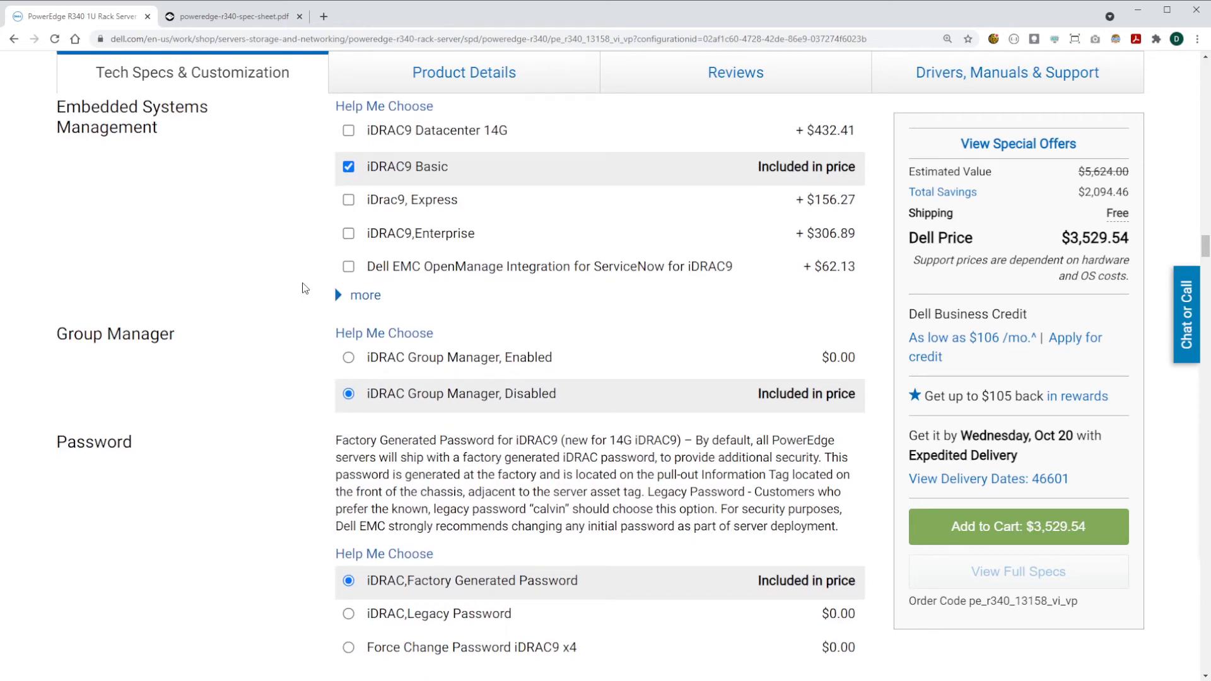
scroll("down", 3)
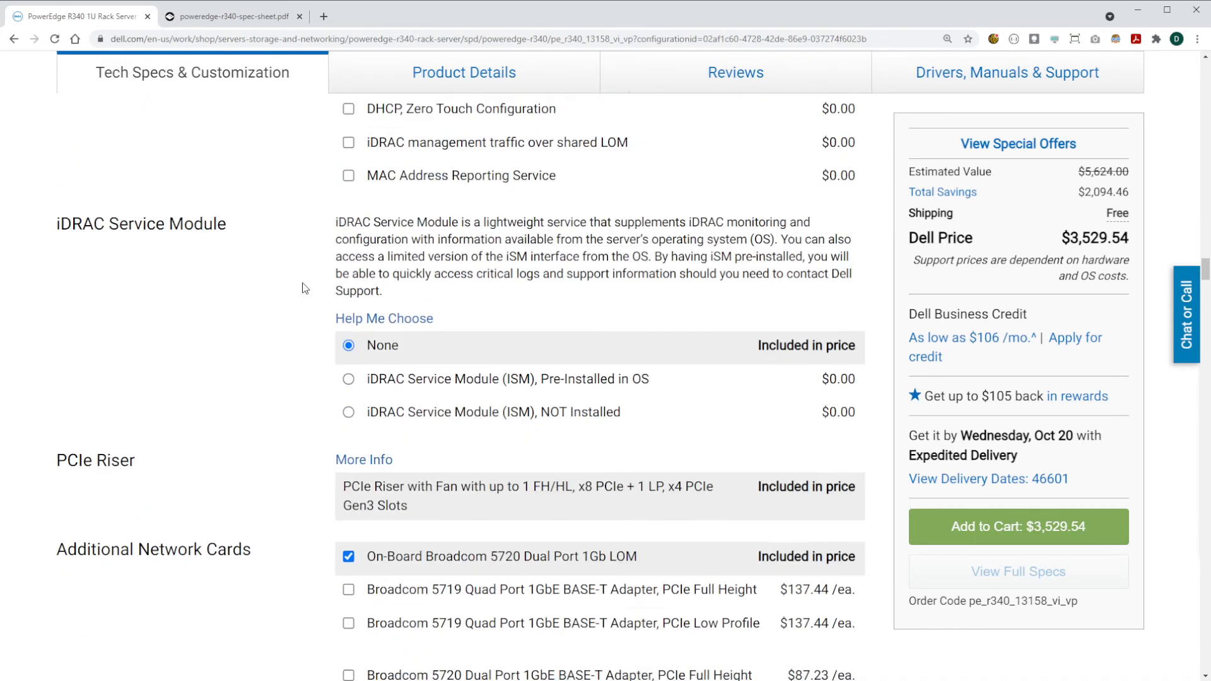
- Expand Additional Network Cards and tick the Intel X710 Dual Port 10GbE SFP+ low-profile adapter
scroll("down", 3)
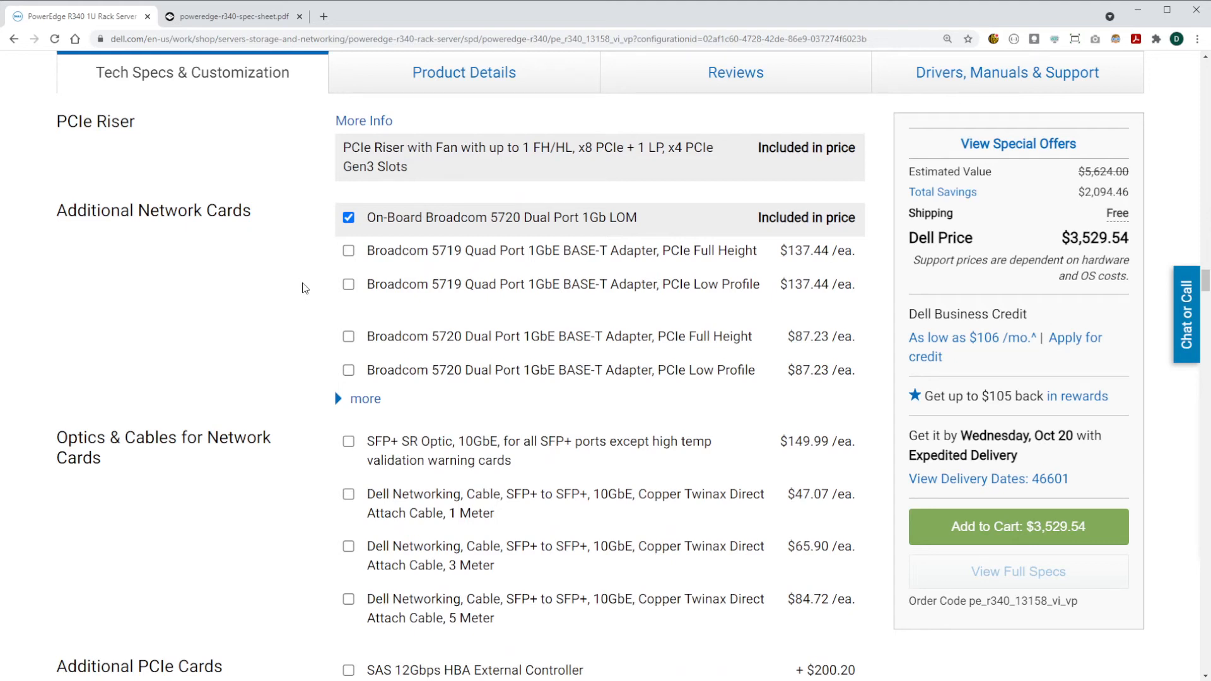
left_click(365, 398)
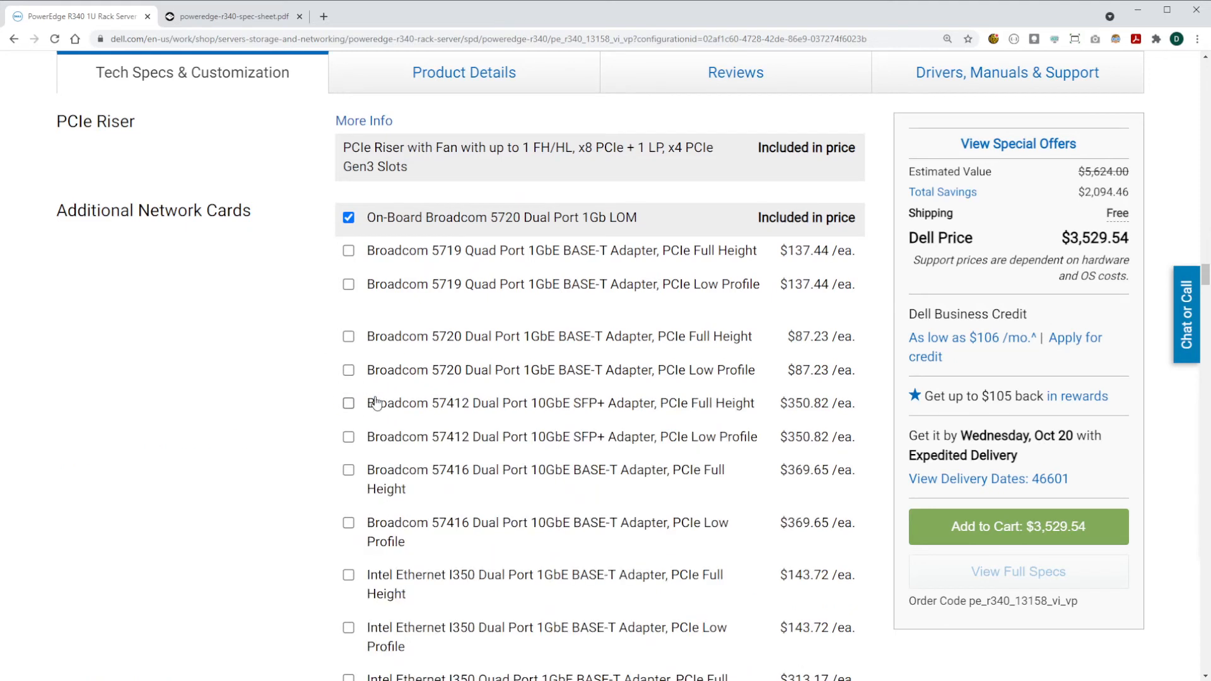
scroll("down", 3)
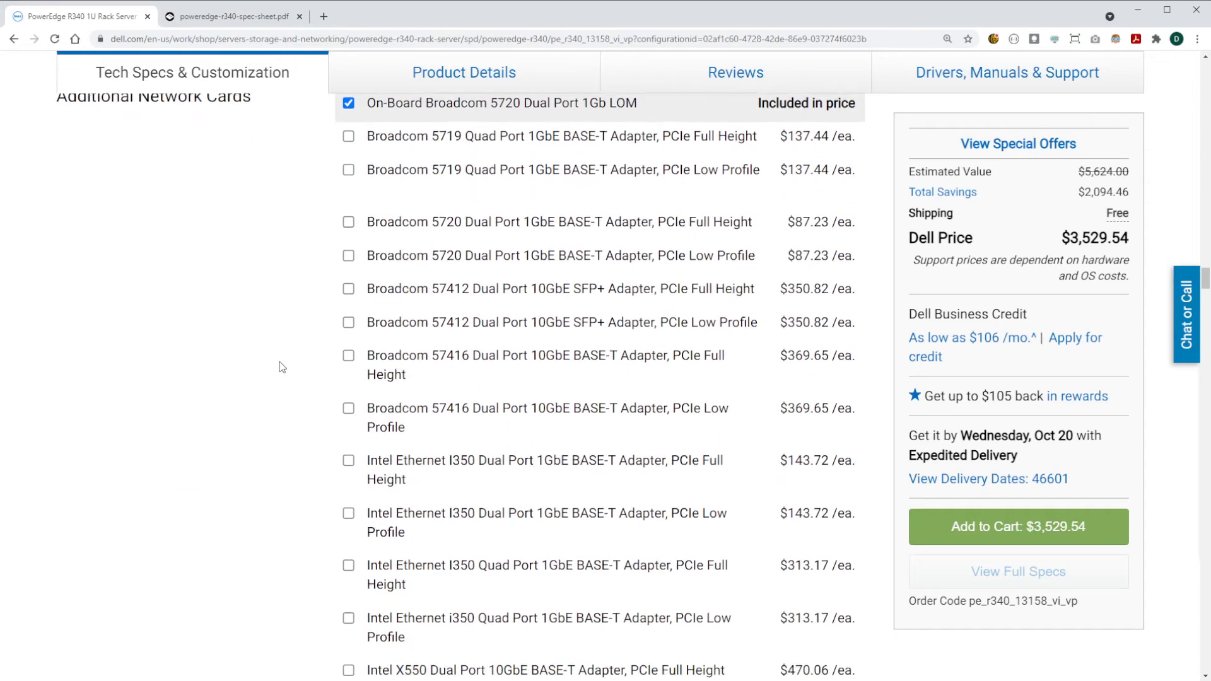
scroll("down", 3)
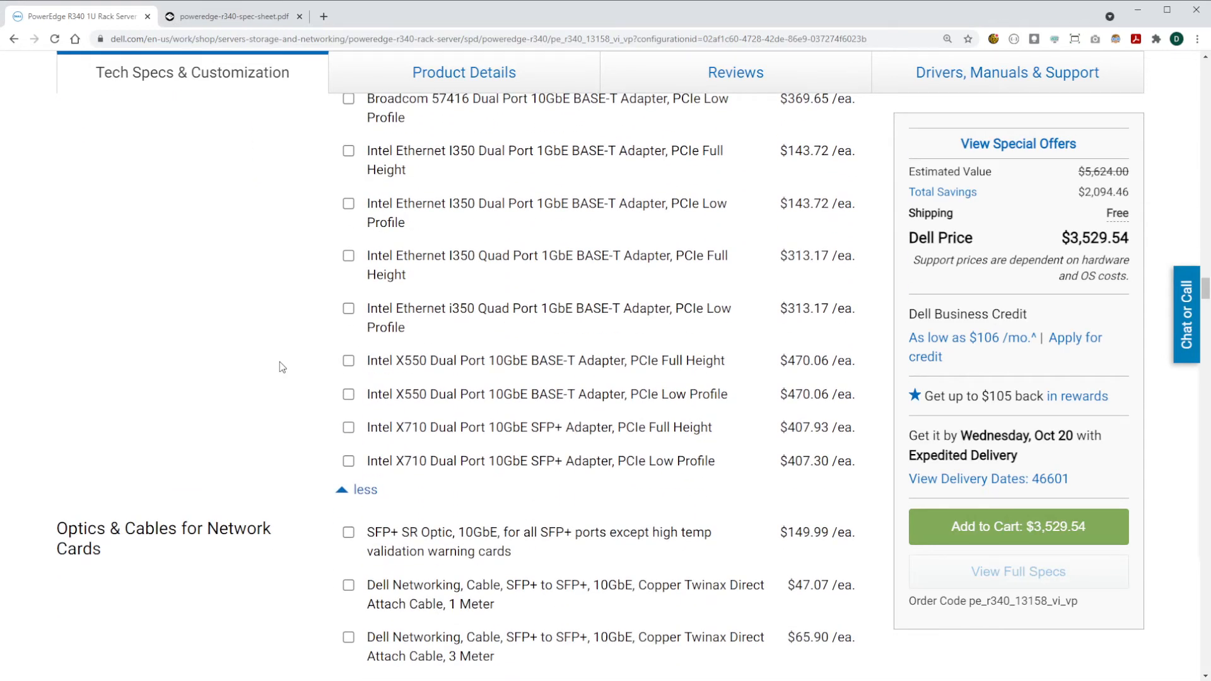
mouse_move(315, 394)
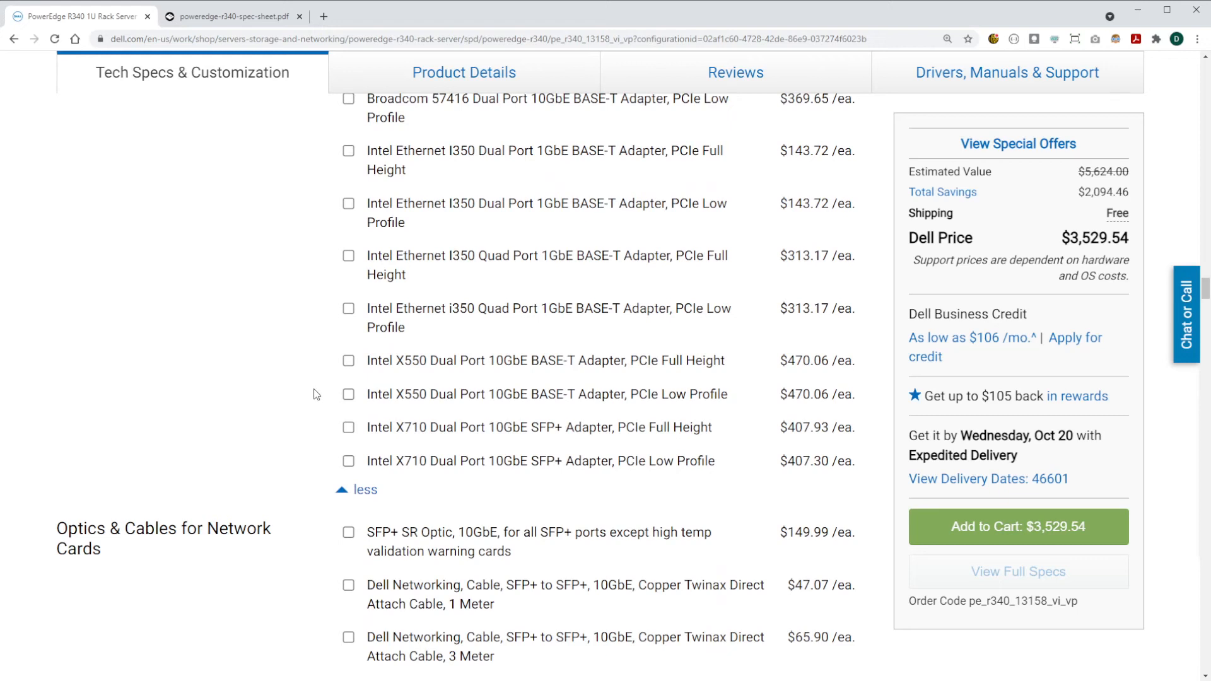
mouse_move(355, 376)
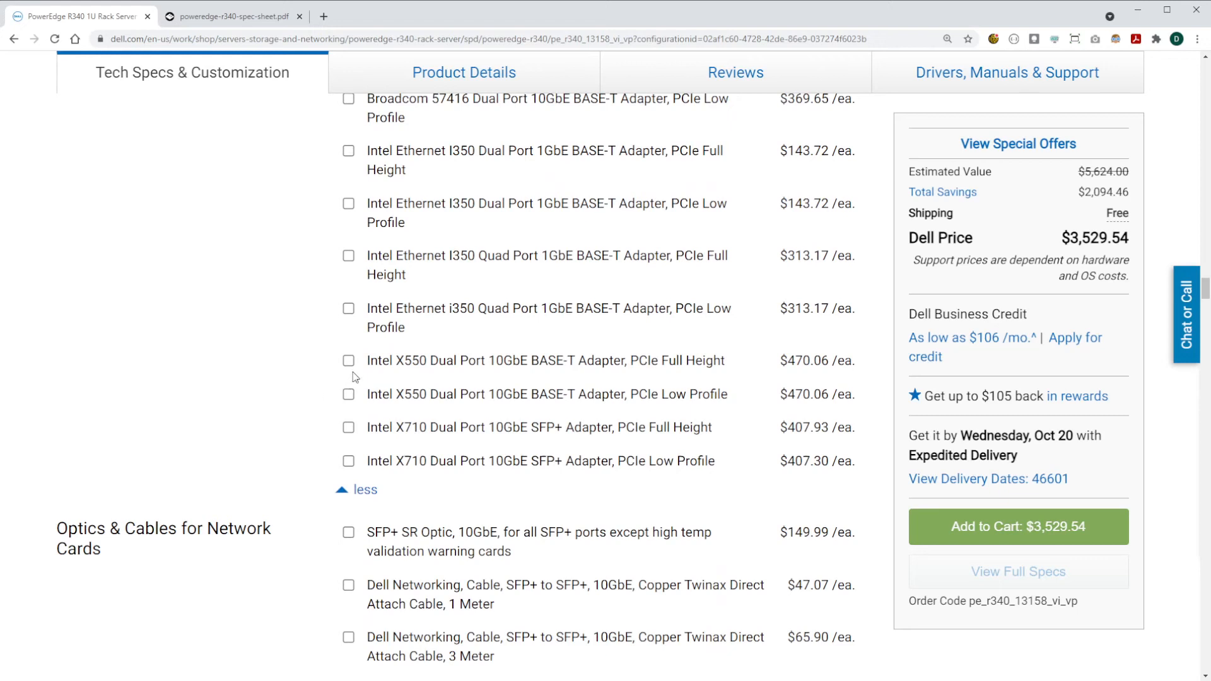
mouse_move(332, 429)
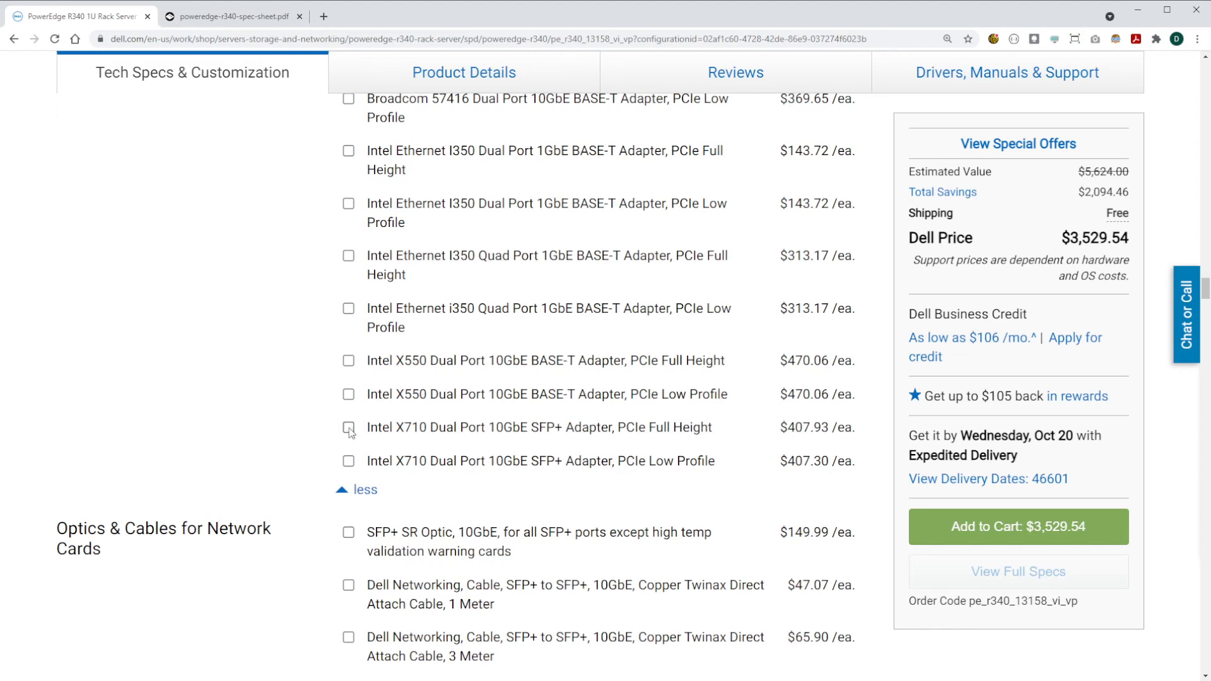
left_click(348, 460)
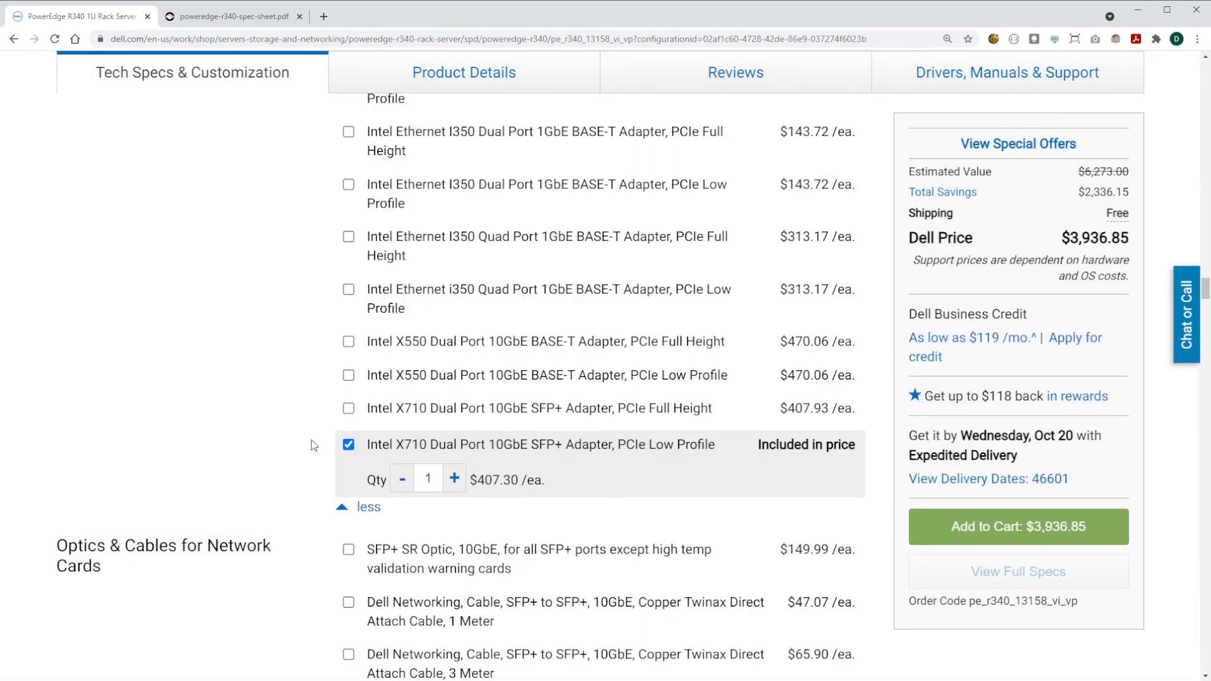
scroll("down", 3)
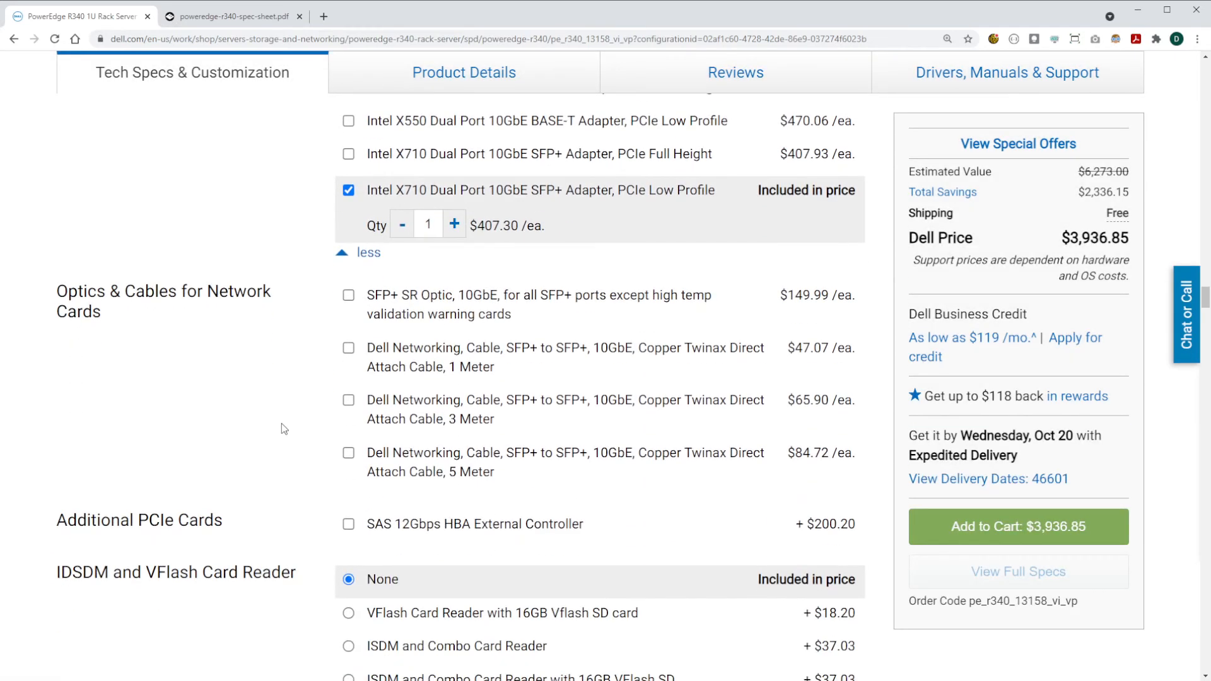
mouse_move(306, 428)
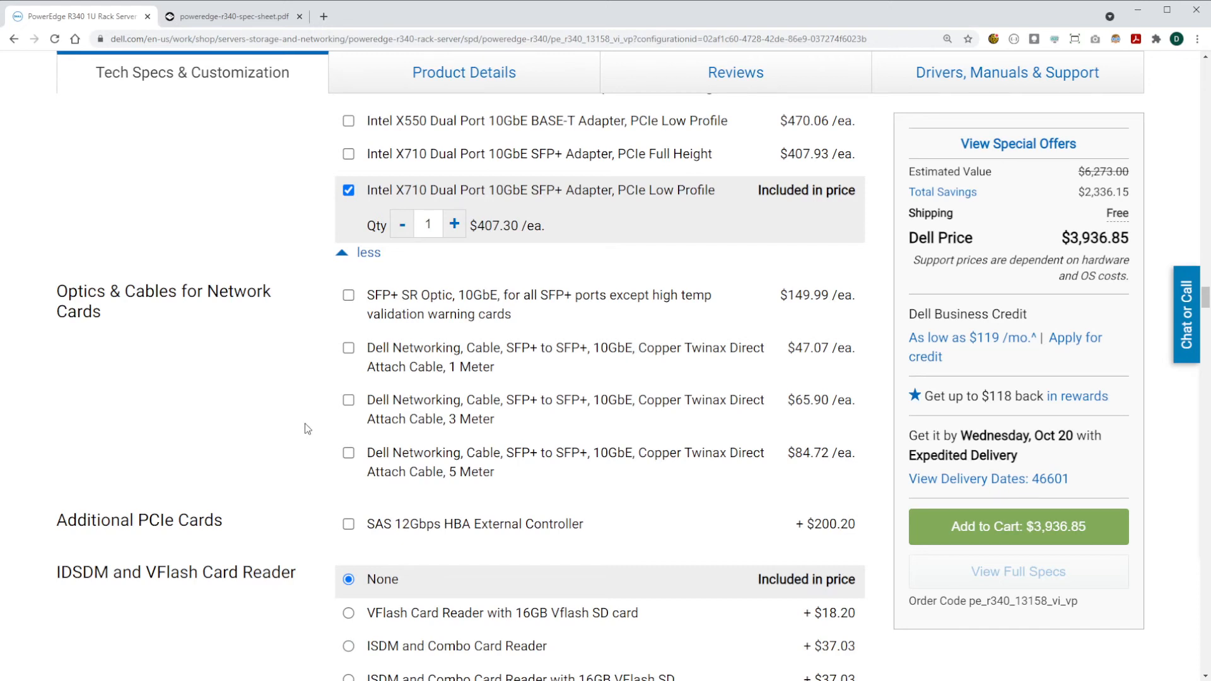
mouse_move(430, 314)
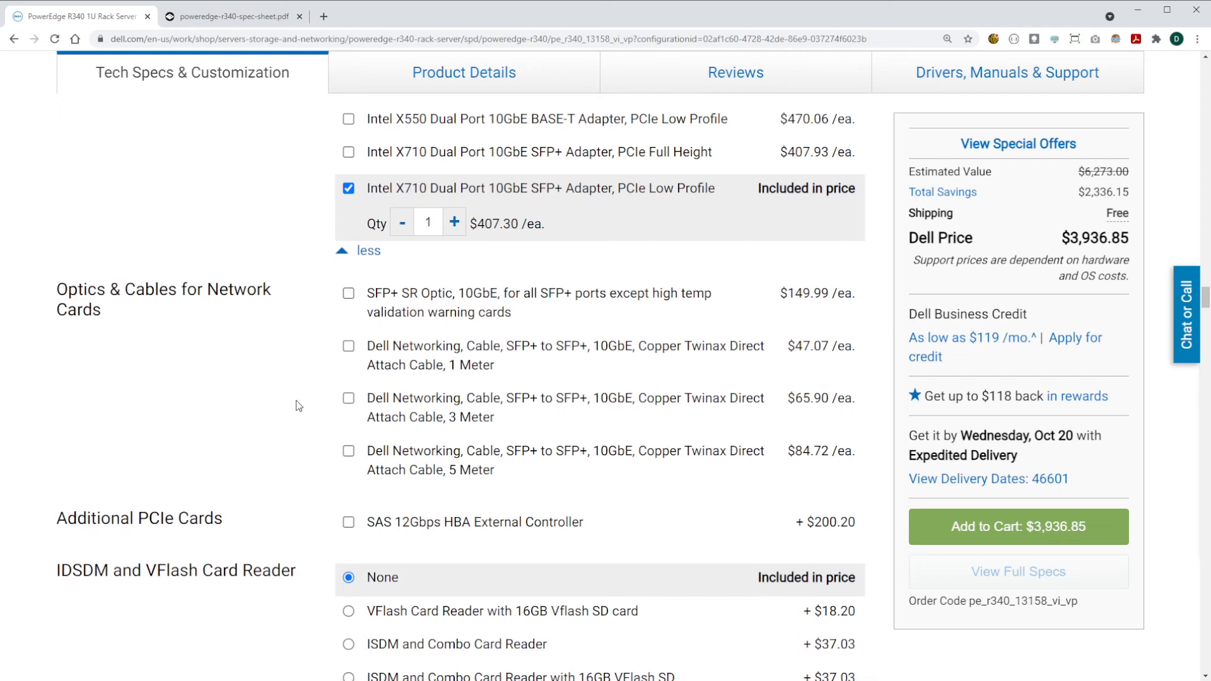
- Select the 'Dual, Hot-plug, Redundant Power Supply, 350W' option
scroll("down", 3)
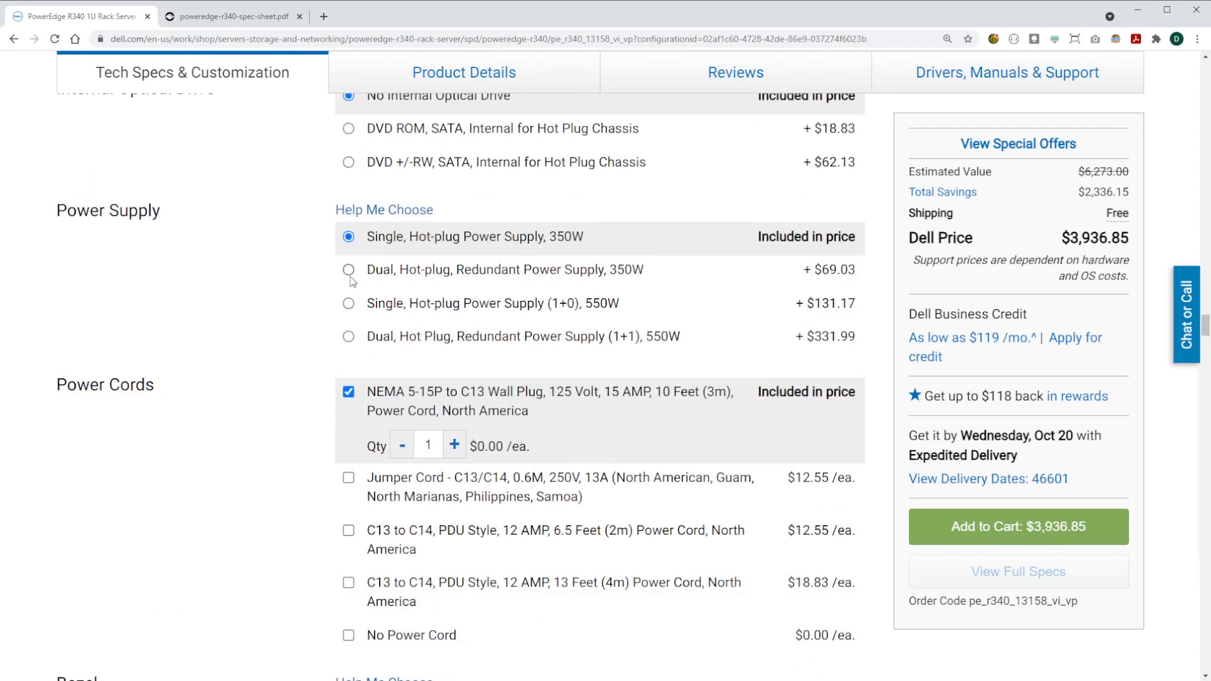
left_click(348, 269)
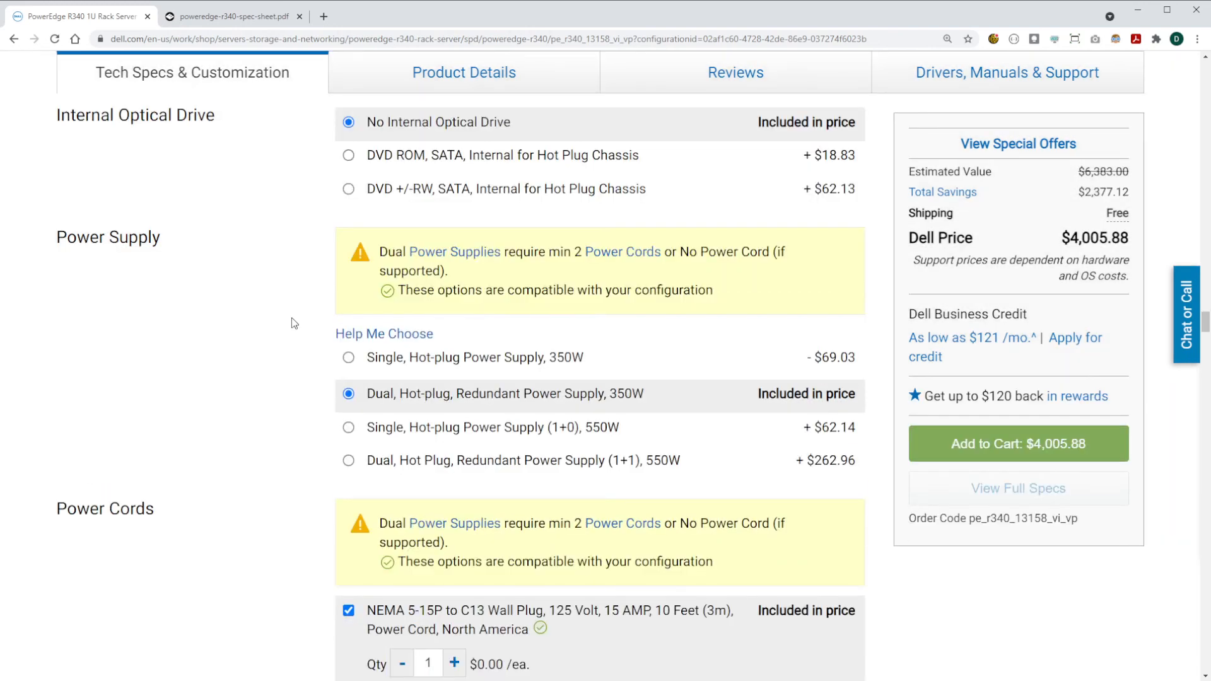